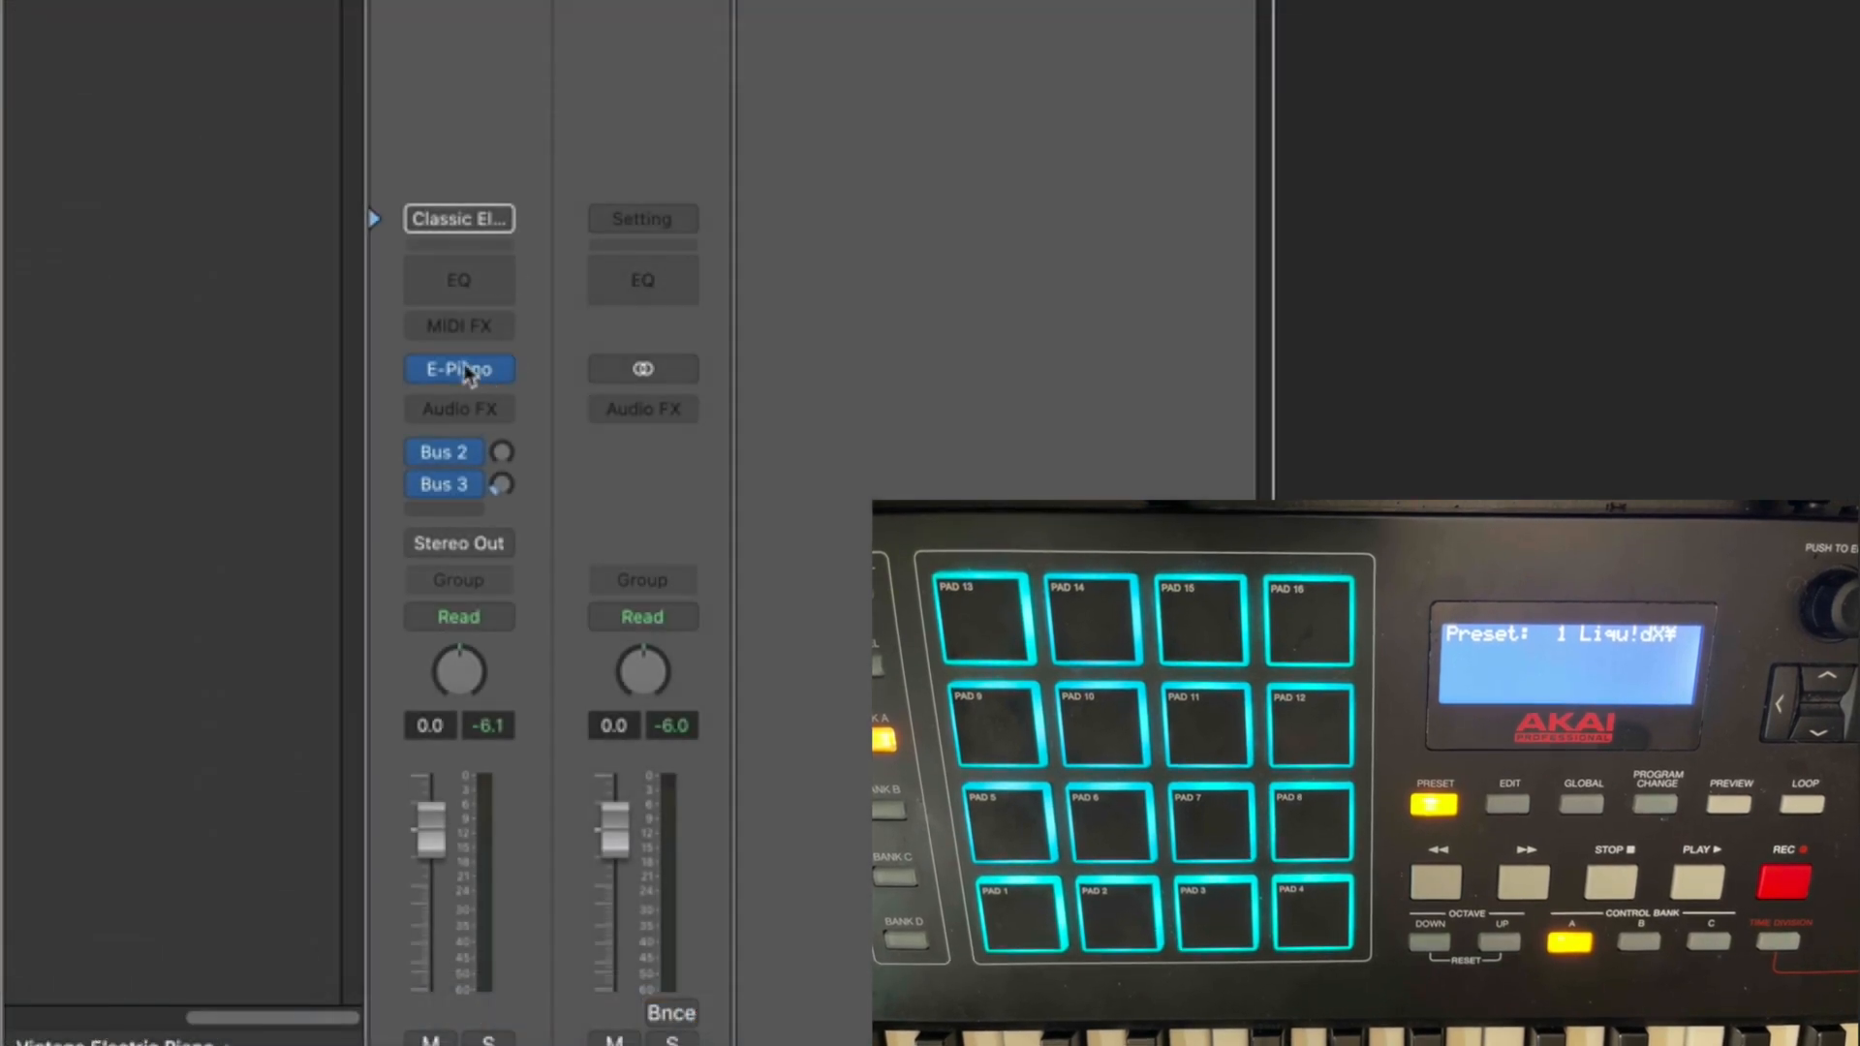
Step: Load an Empty Kit so Drum Machine Designer shows its empty pad grid
left_click(457, 368)
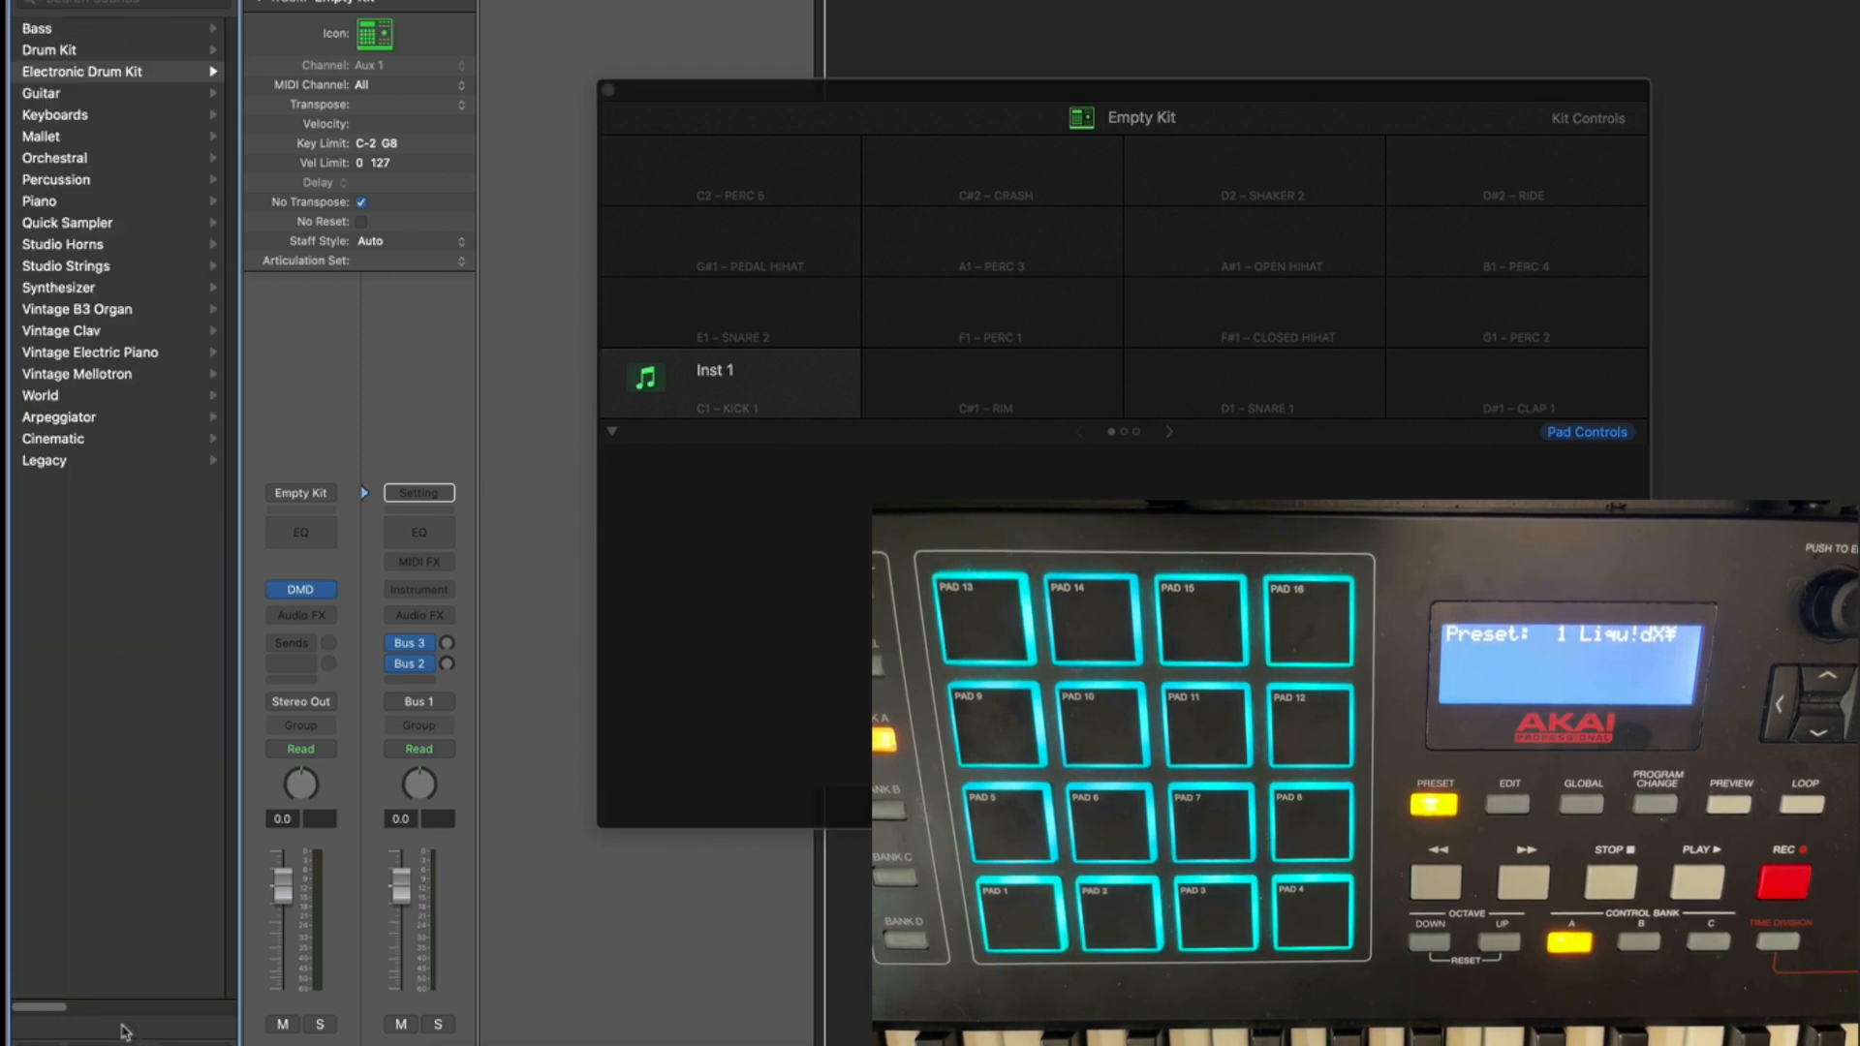
Step: Load the After Party kit from the Library's Electronic Drum Kit list into Drum Machine Designer
left_click(89, 70)
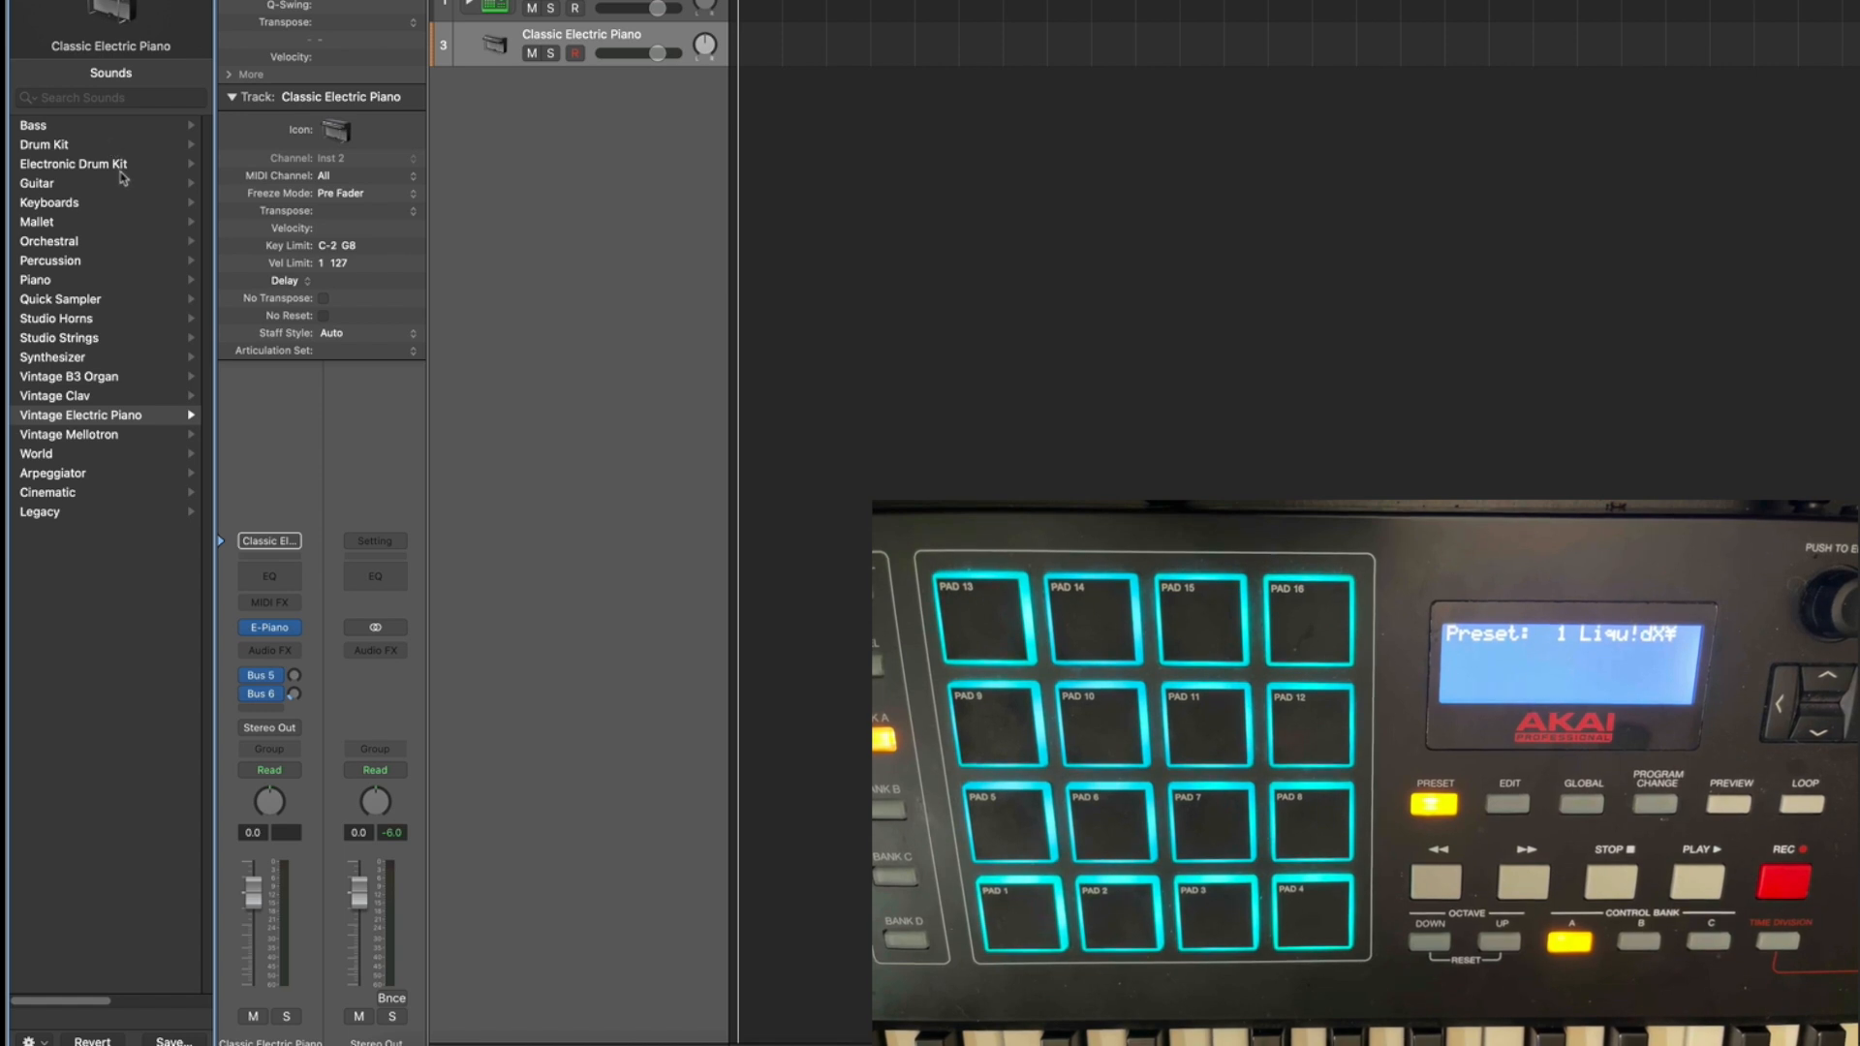
left_click(78, 163)
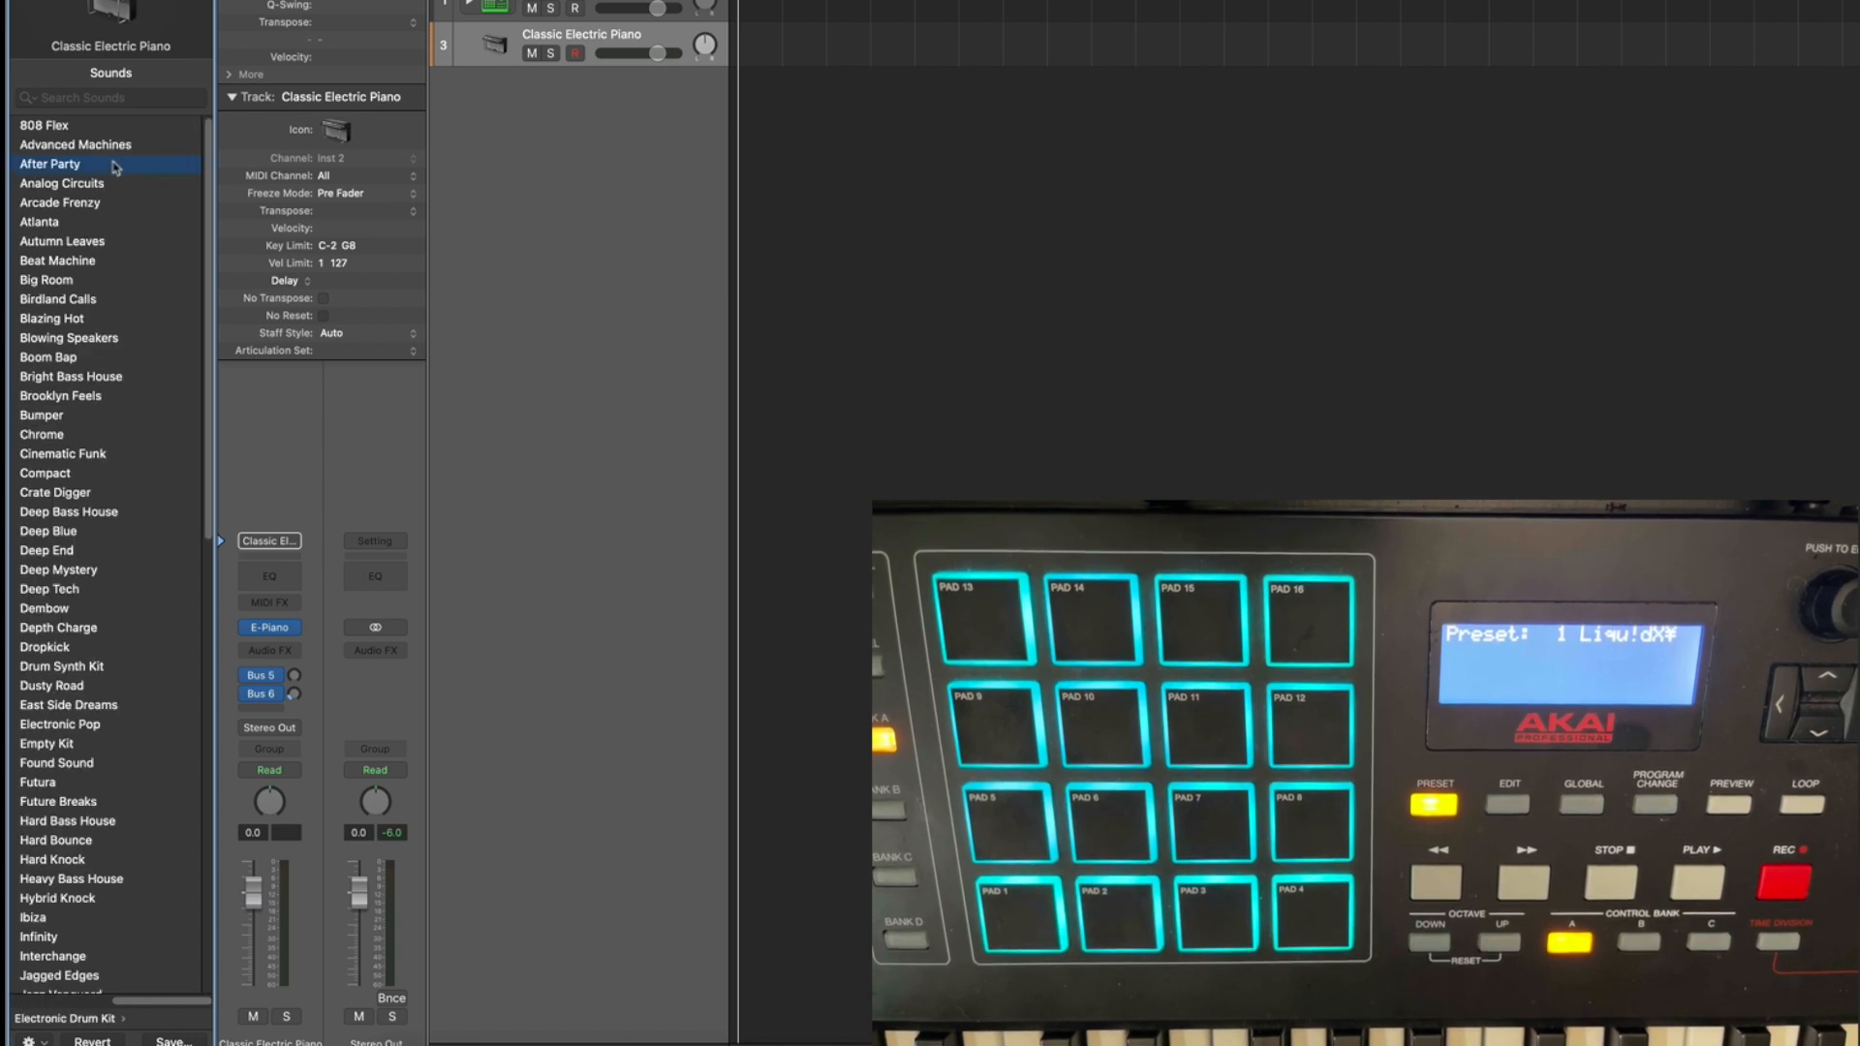
left_click(49, 163)
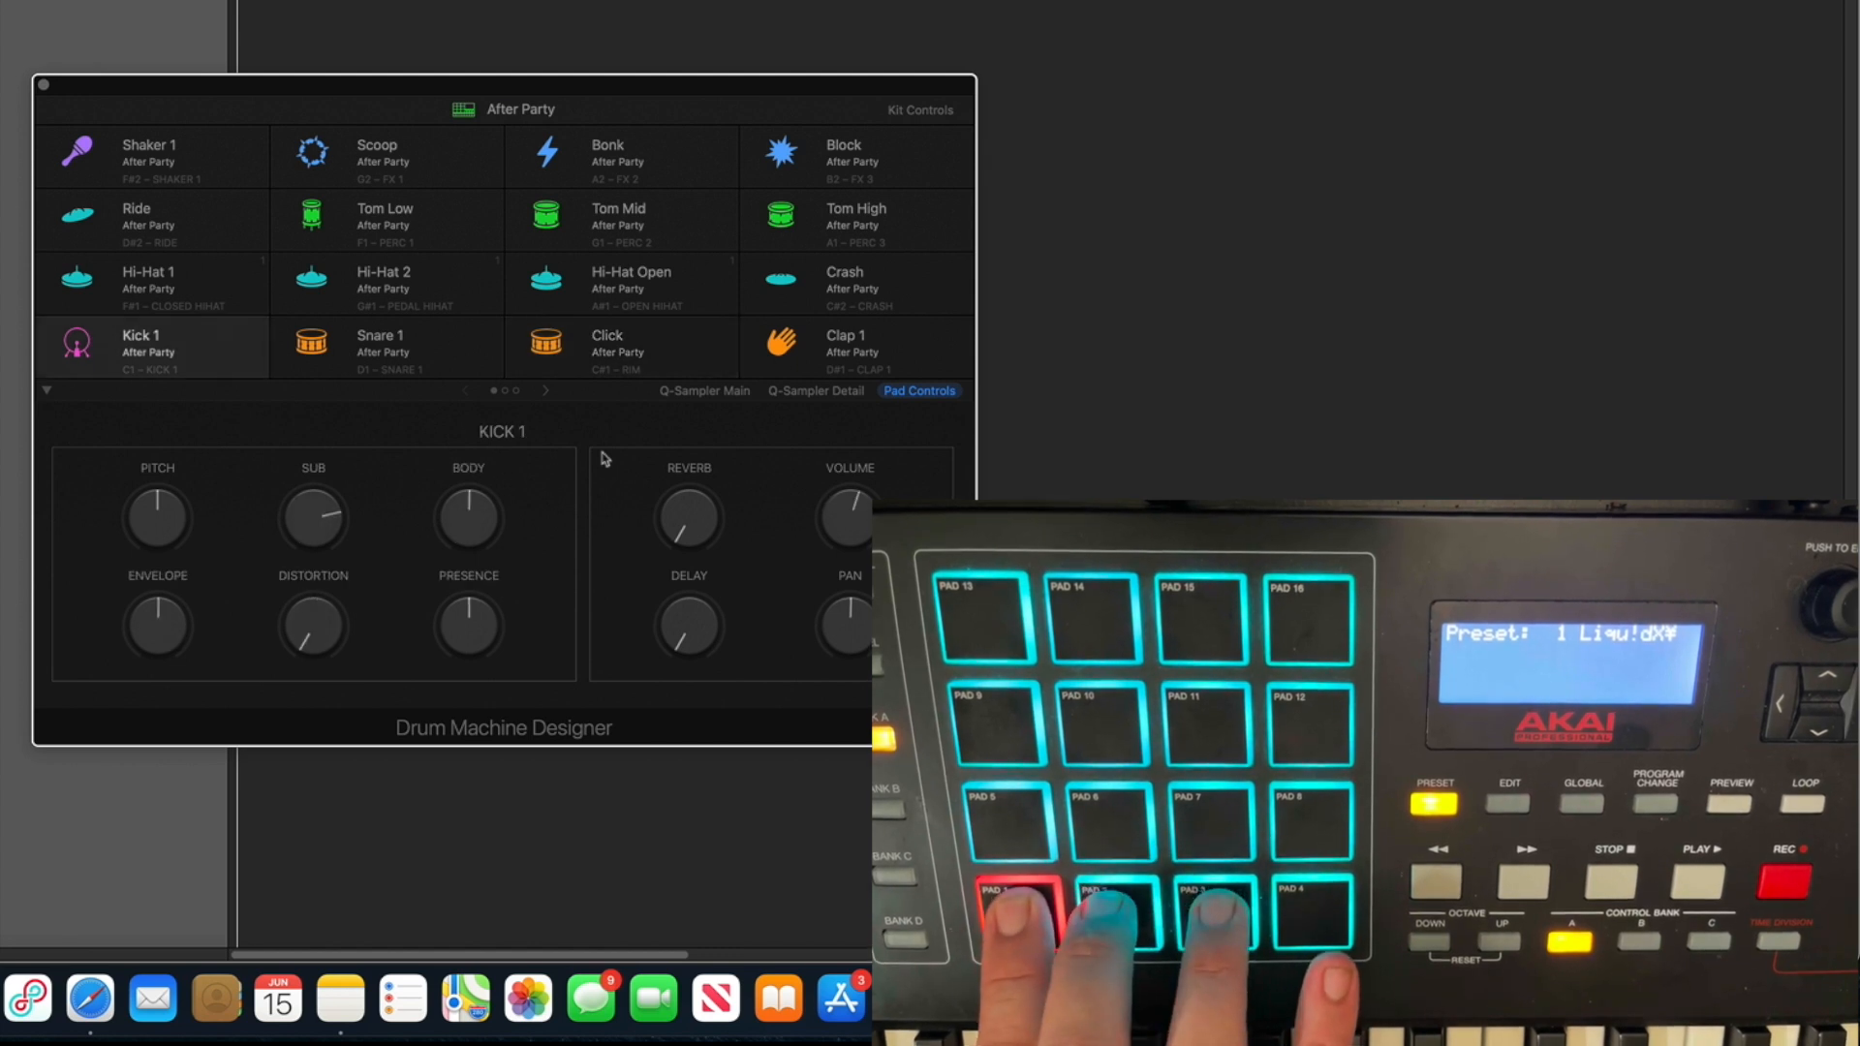
Step: Select the Click pad in Drum Machine Designer to show its sound controls
left_click(621, 347)
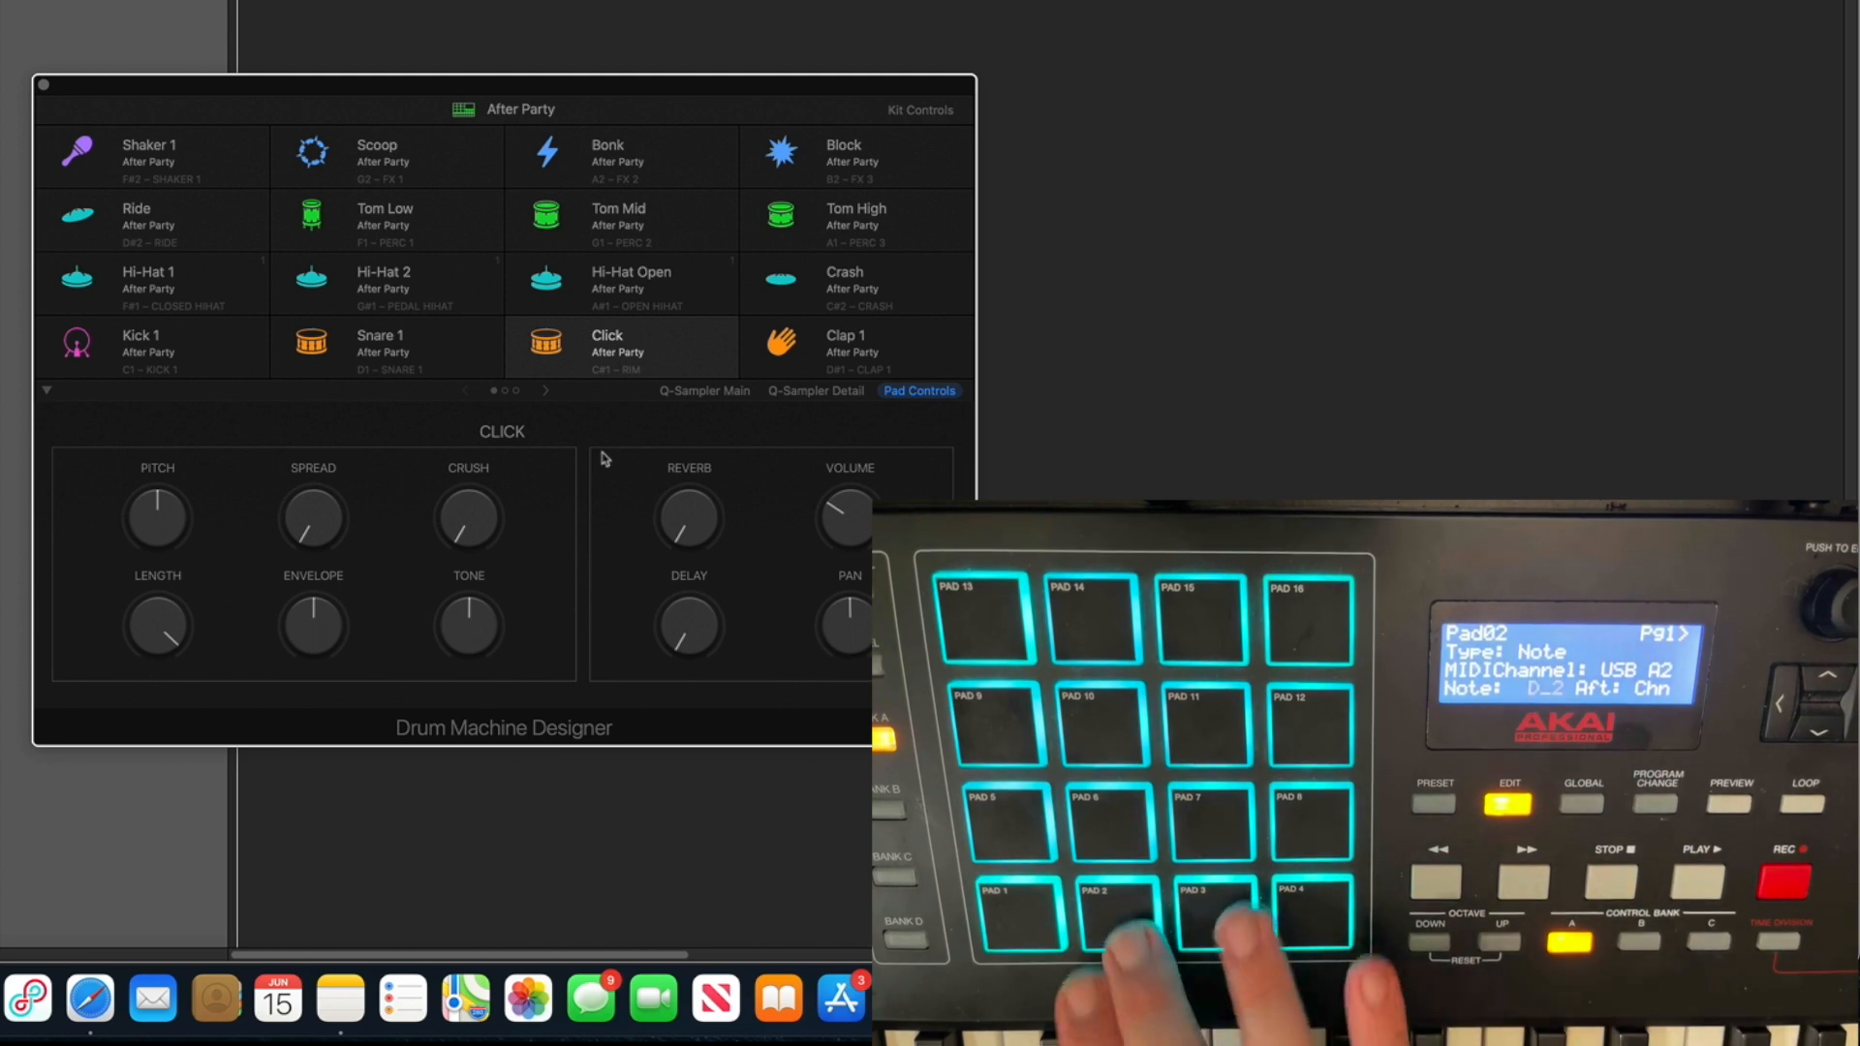
Step: Return Drum Machine Designer to Kick 1's sound controls
left_click(1006, 924)
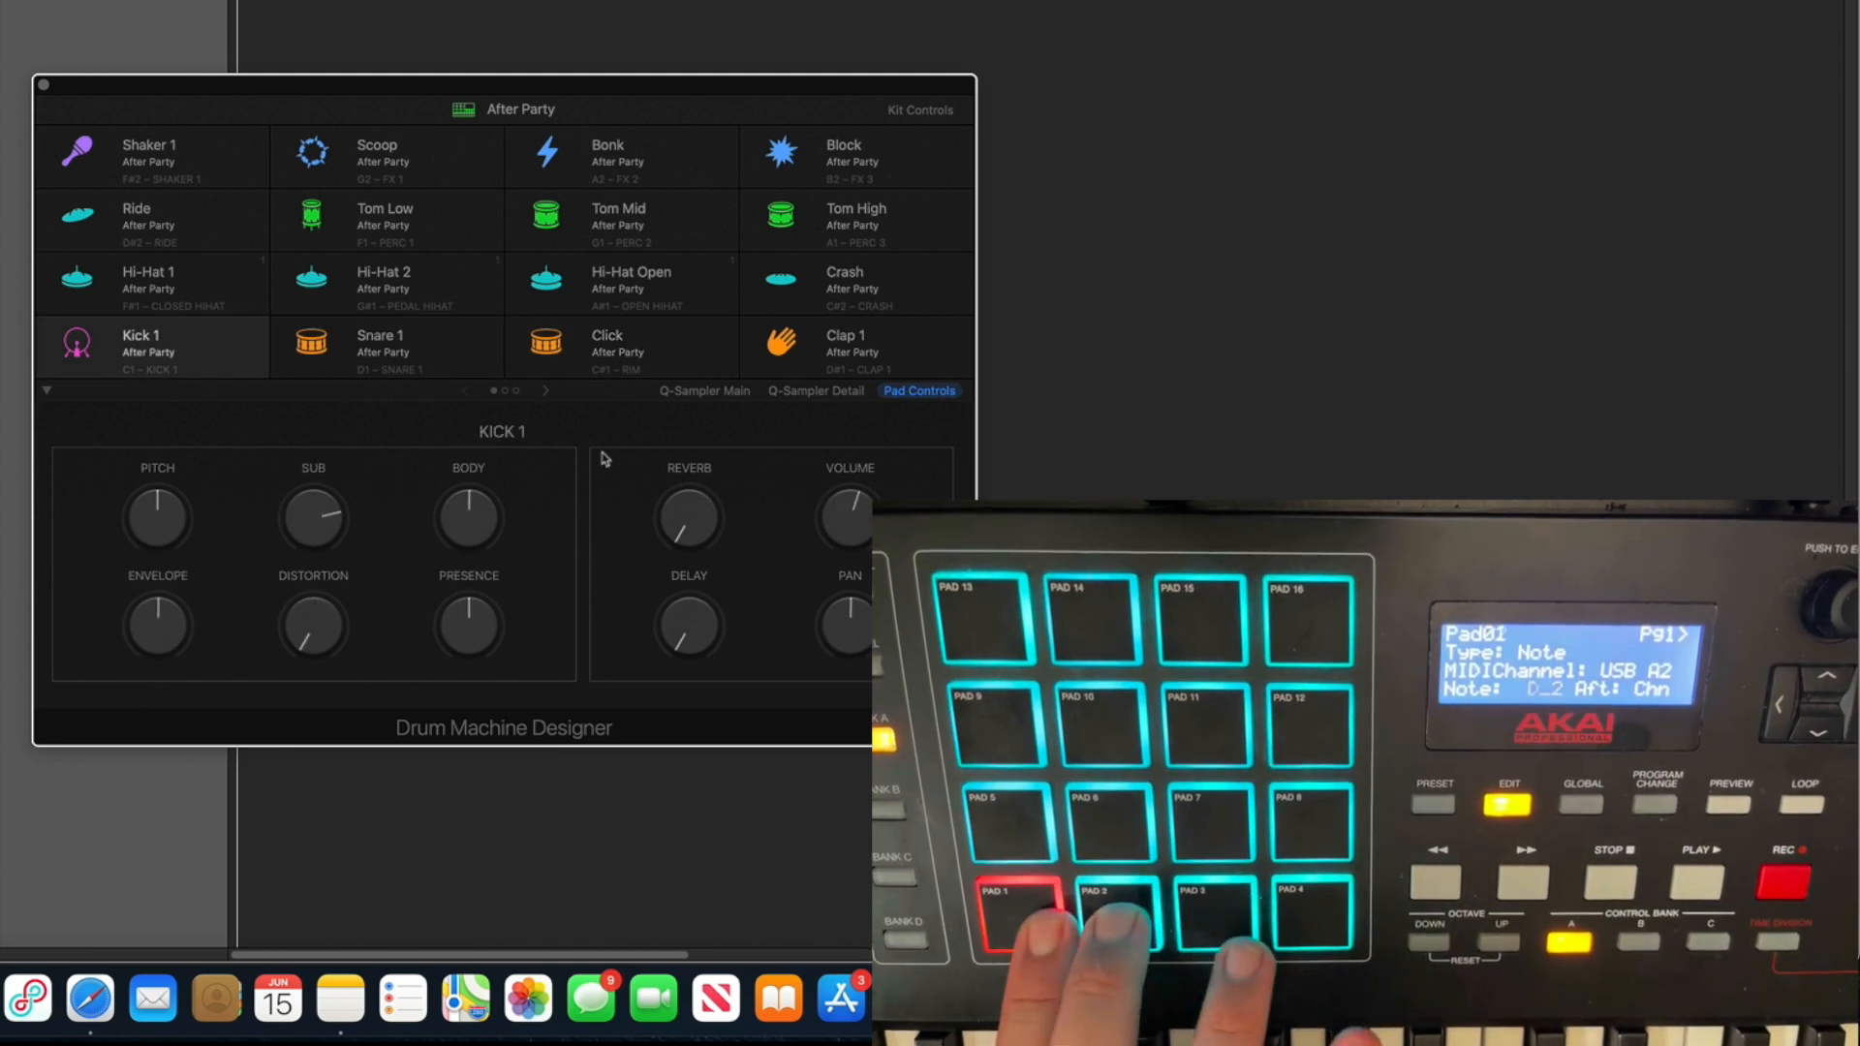
left_click(1108, 918)
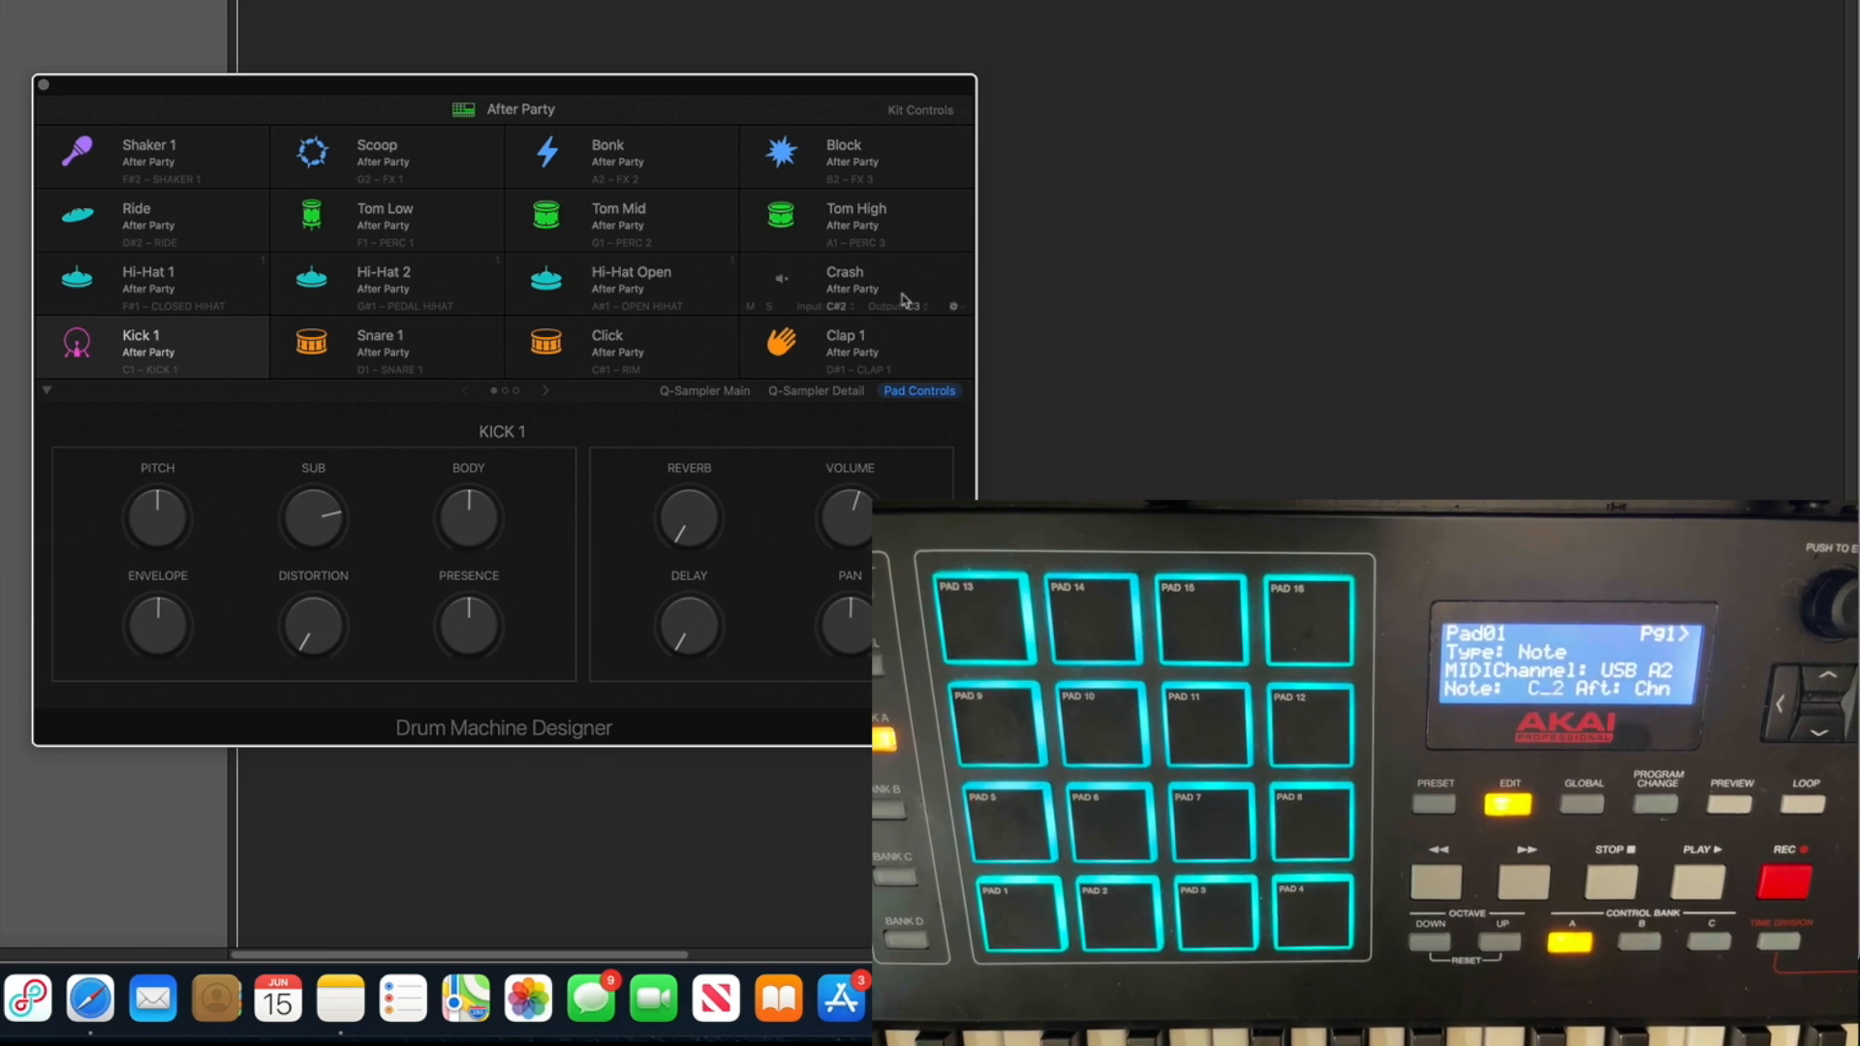
Step: Audition After Party pads, ending on Hi-Hat 1's pitch, spread and crush controls
left_click(1434, 804)
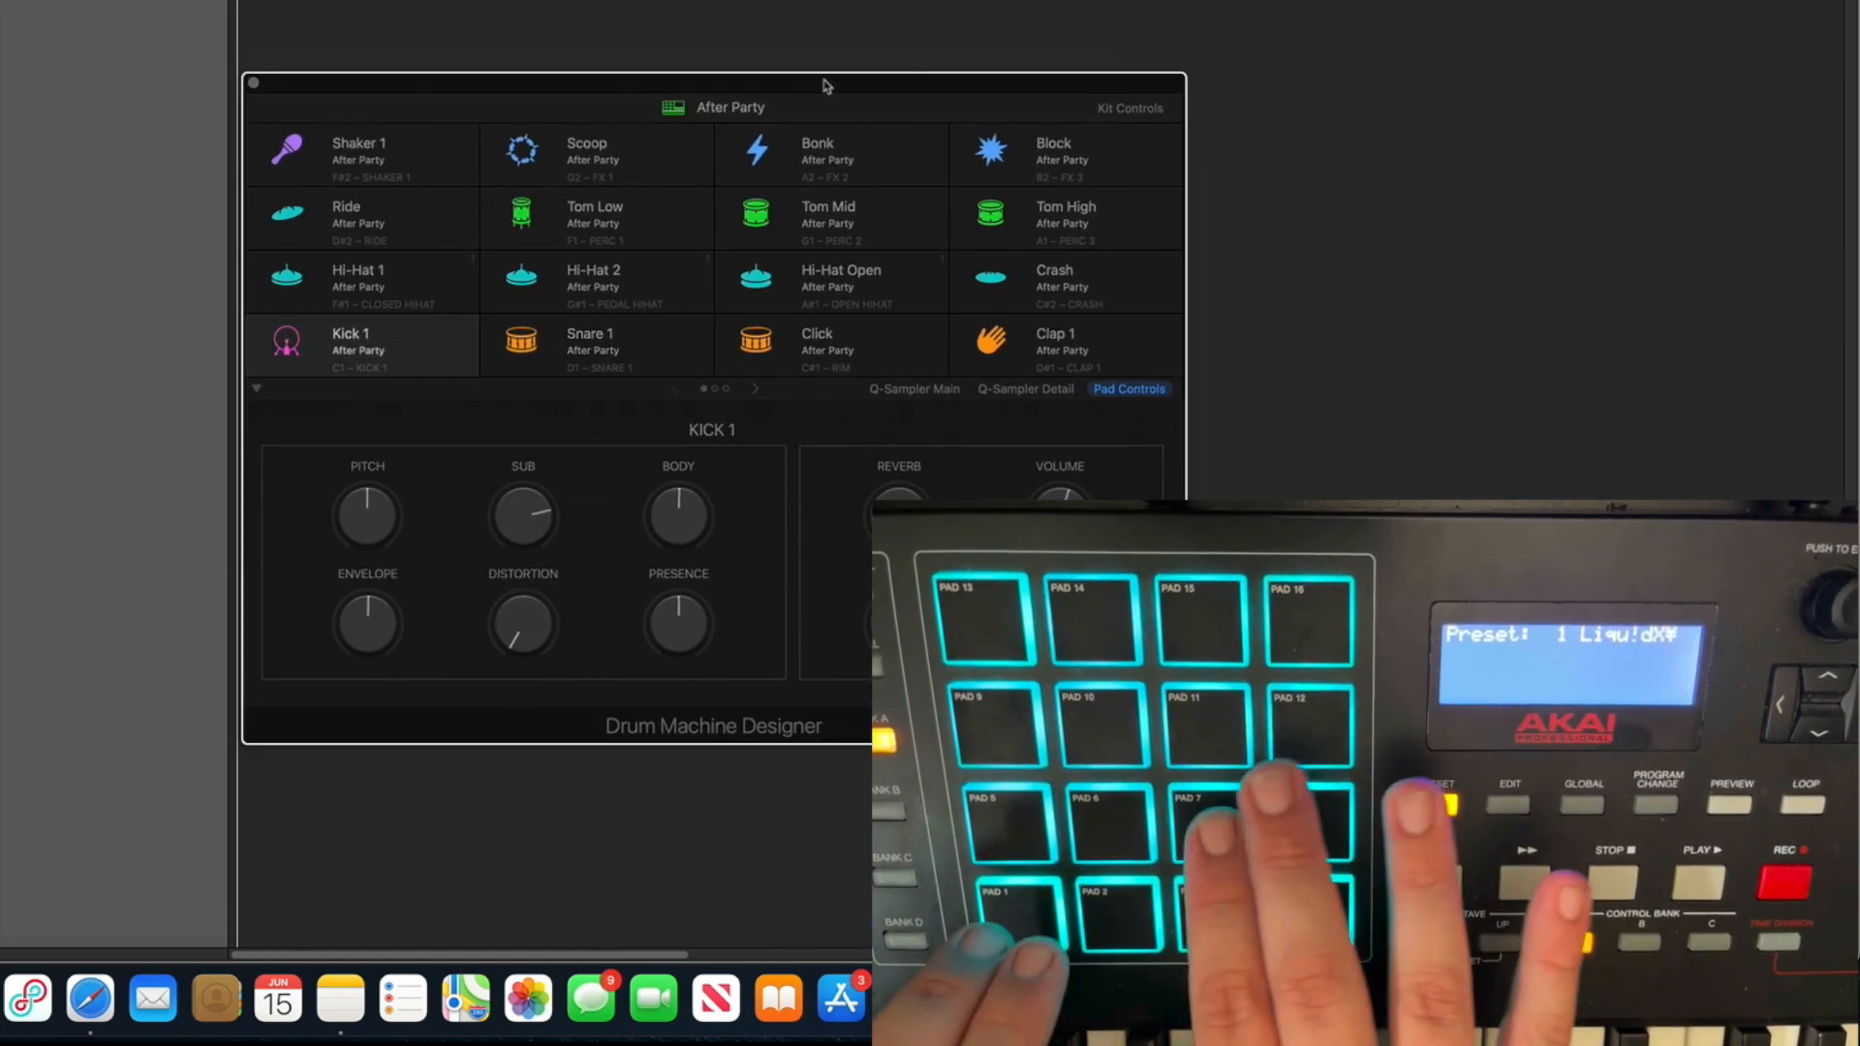
left_click(1201, 821)
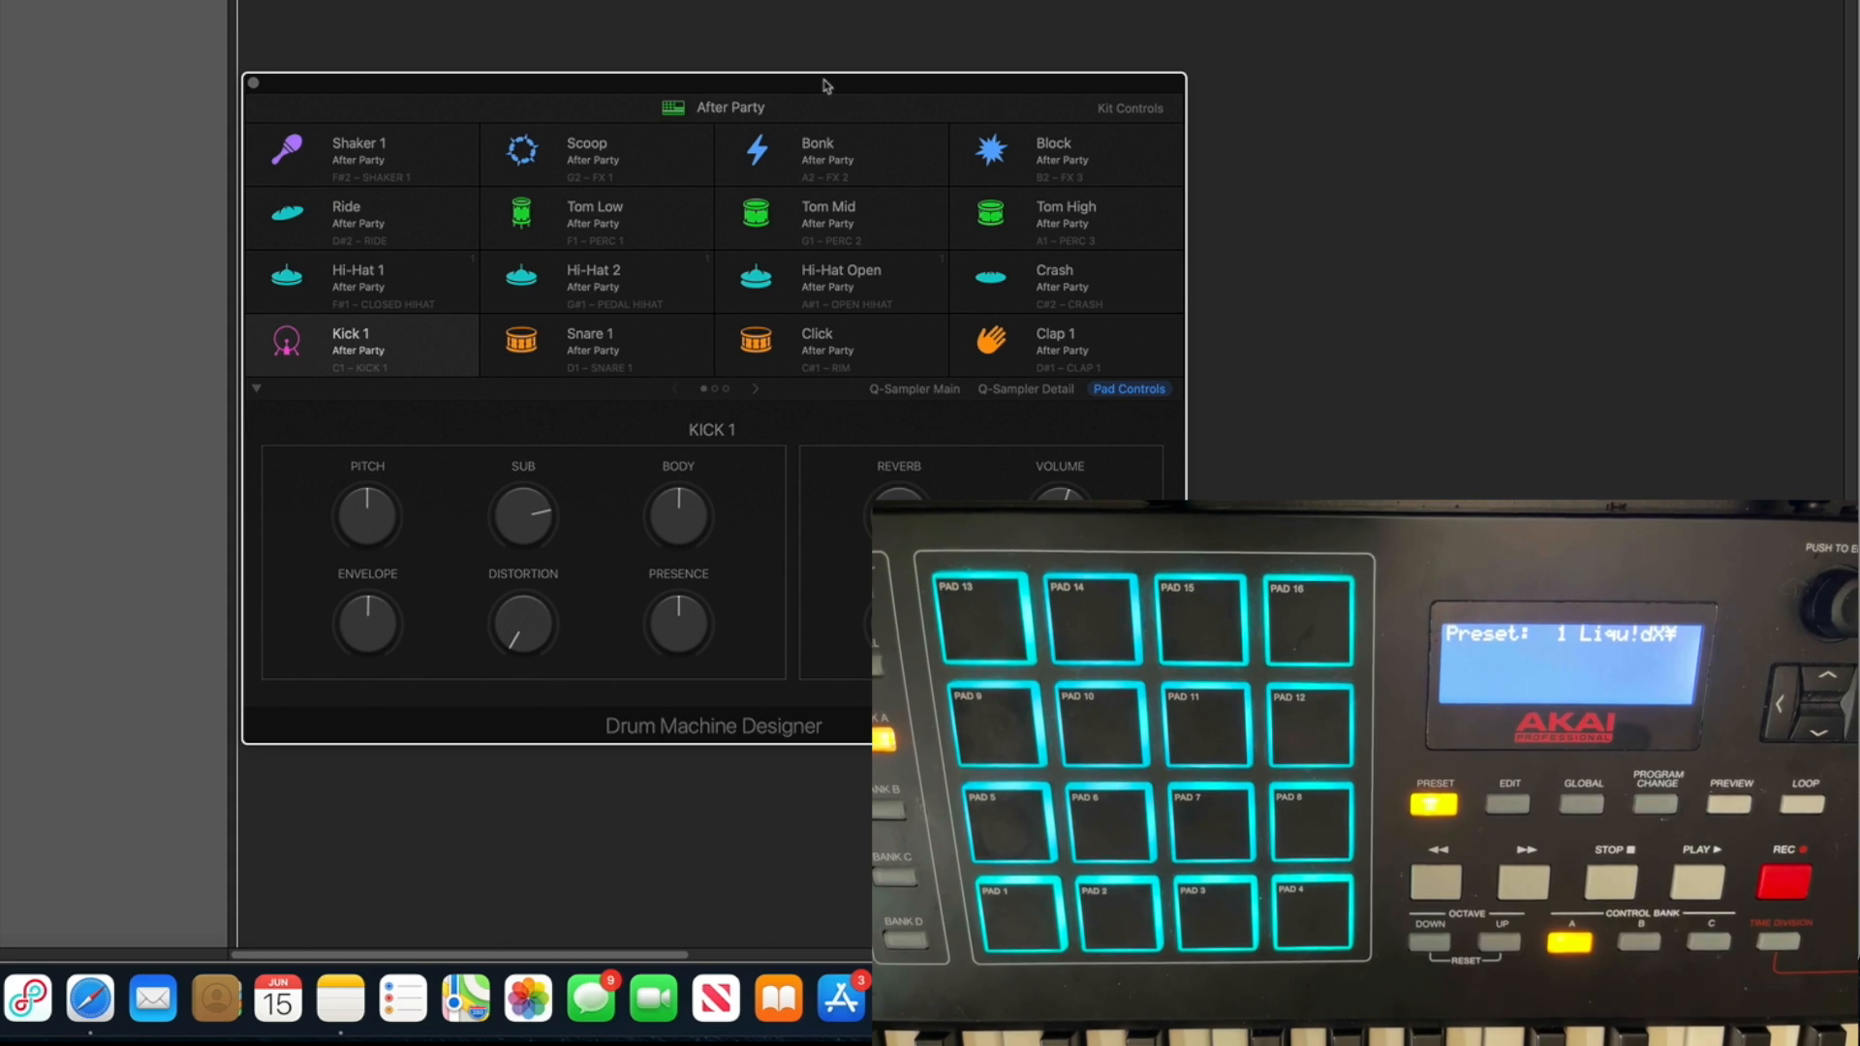
left_click(360, 283)
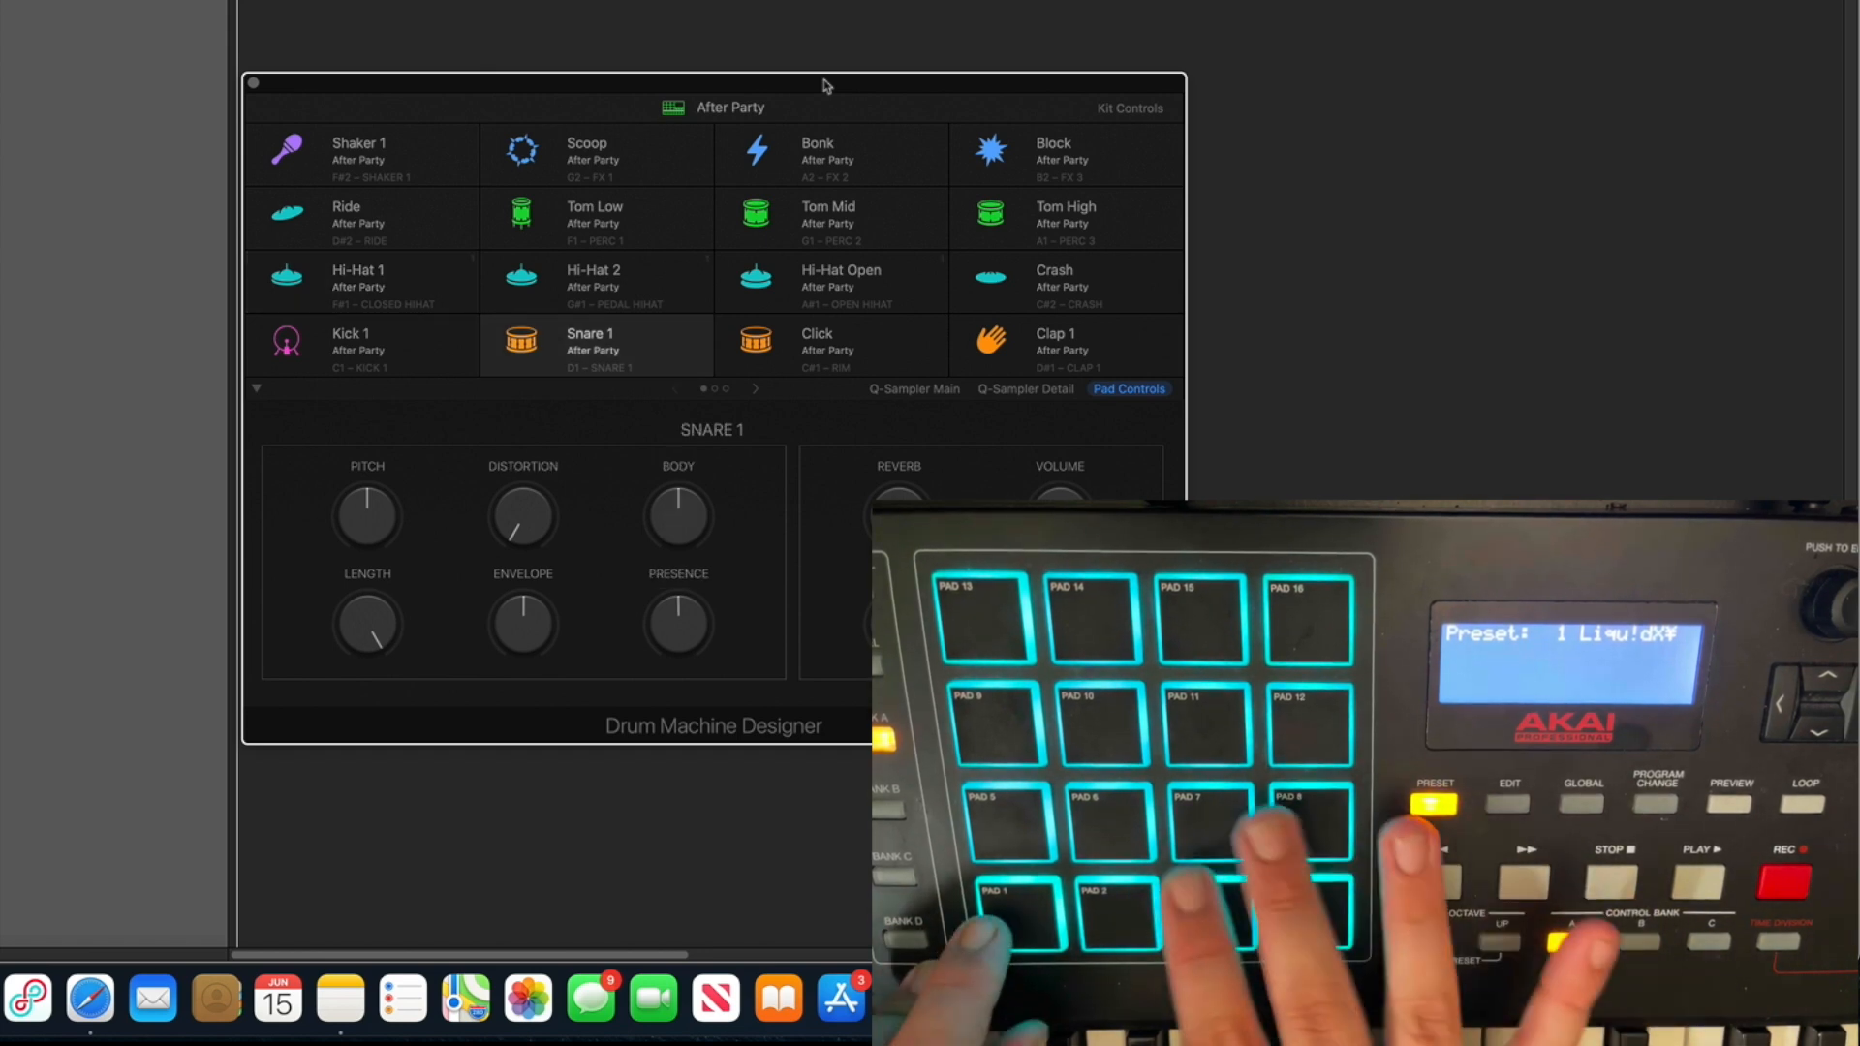
left_click(360, 283)
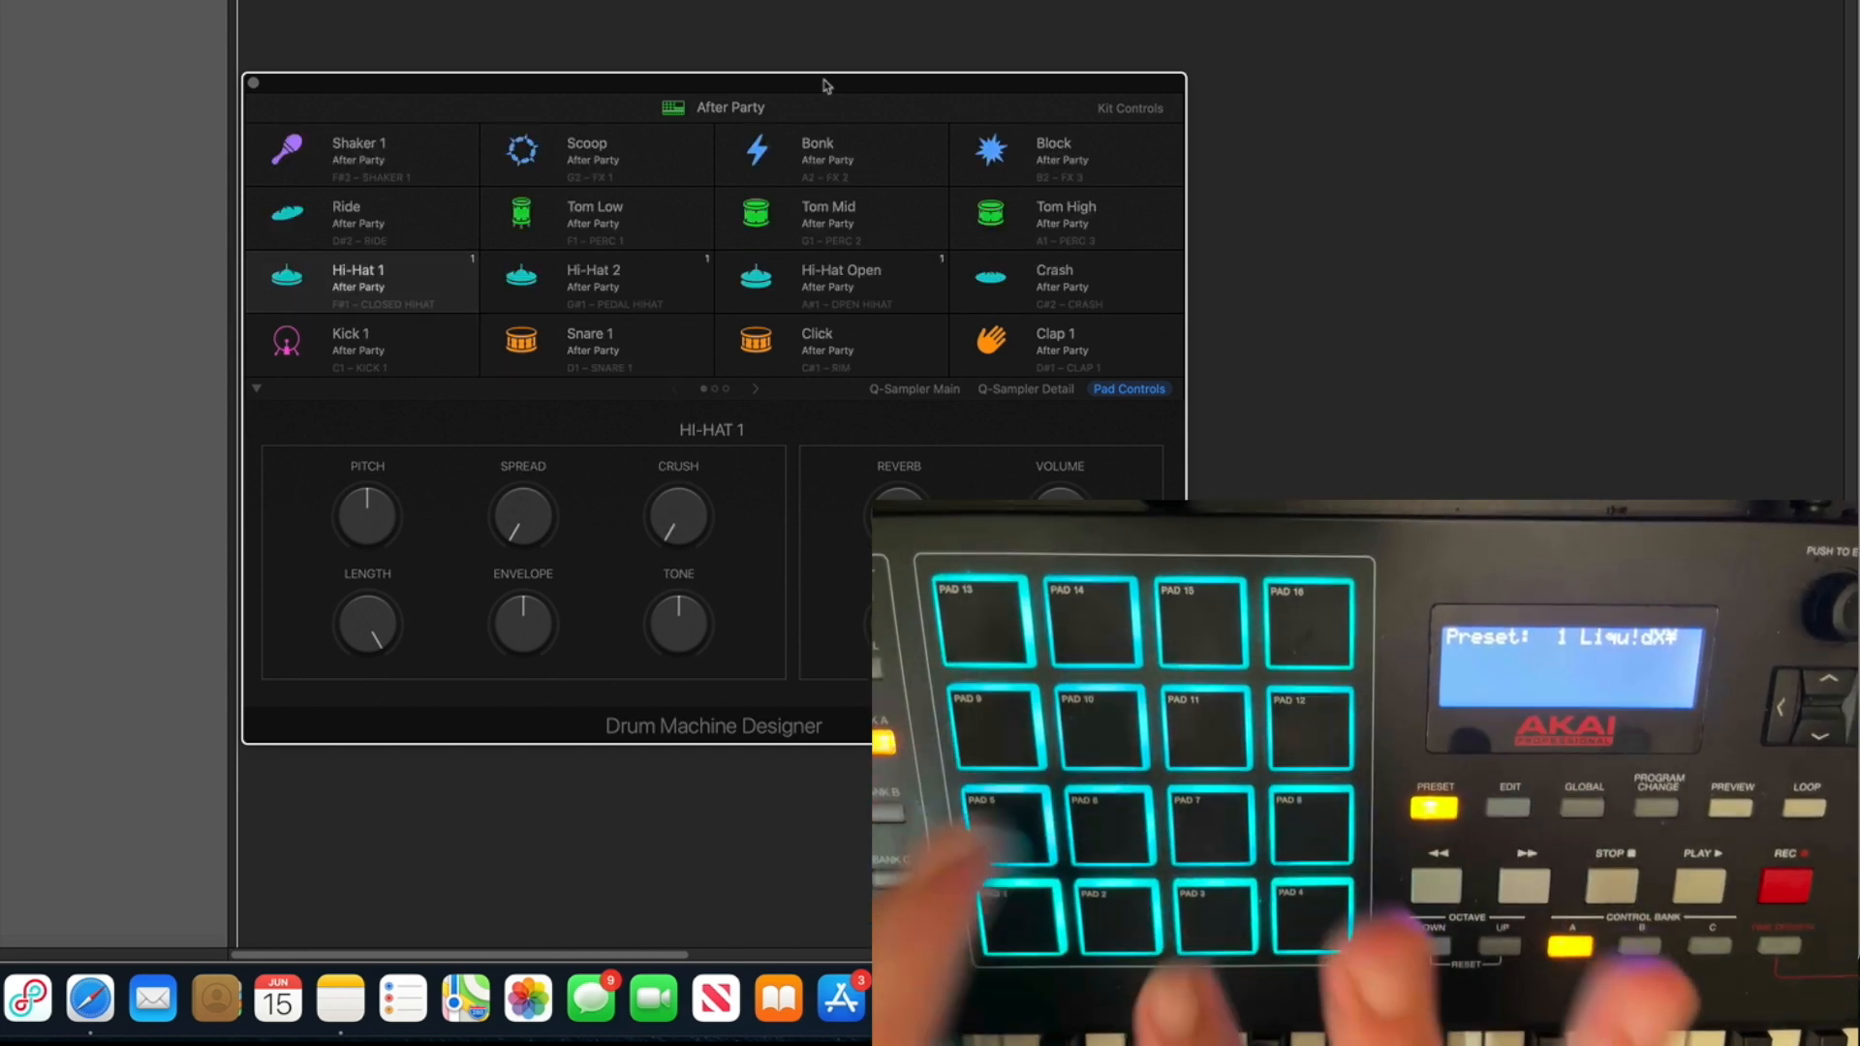
Step: Select the kick pad so Kick 1's pitch, sub, body and distortion controls show
left_click(361, 344)
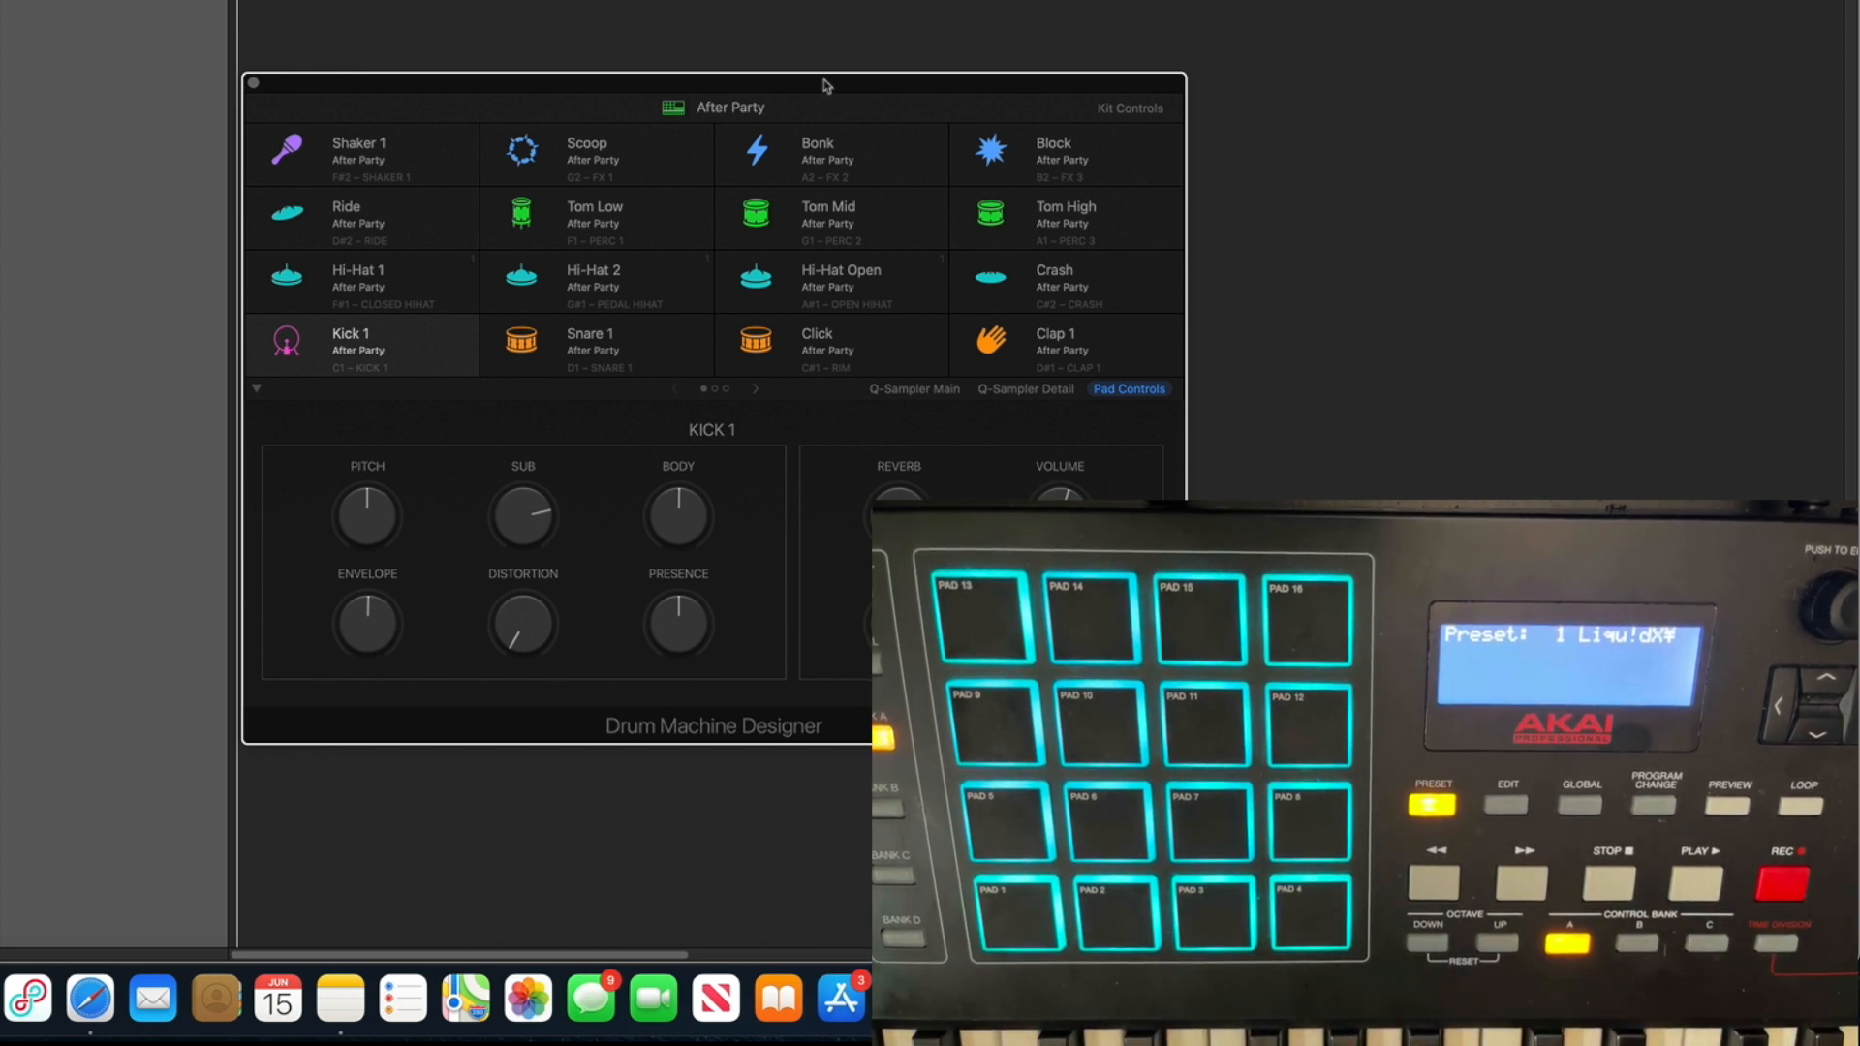
Step: Show the full Logic Pro window with the Library's Kick sounds list beside Drum Machine Designer
left_click(829, 217)
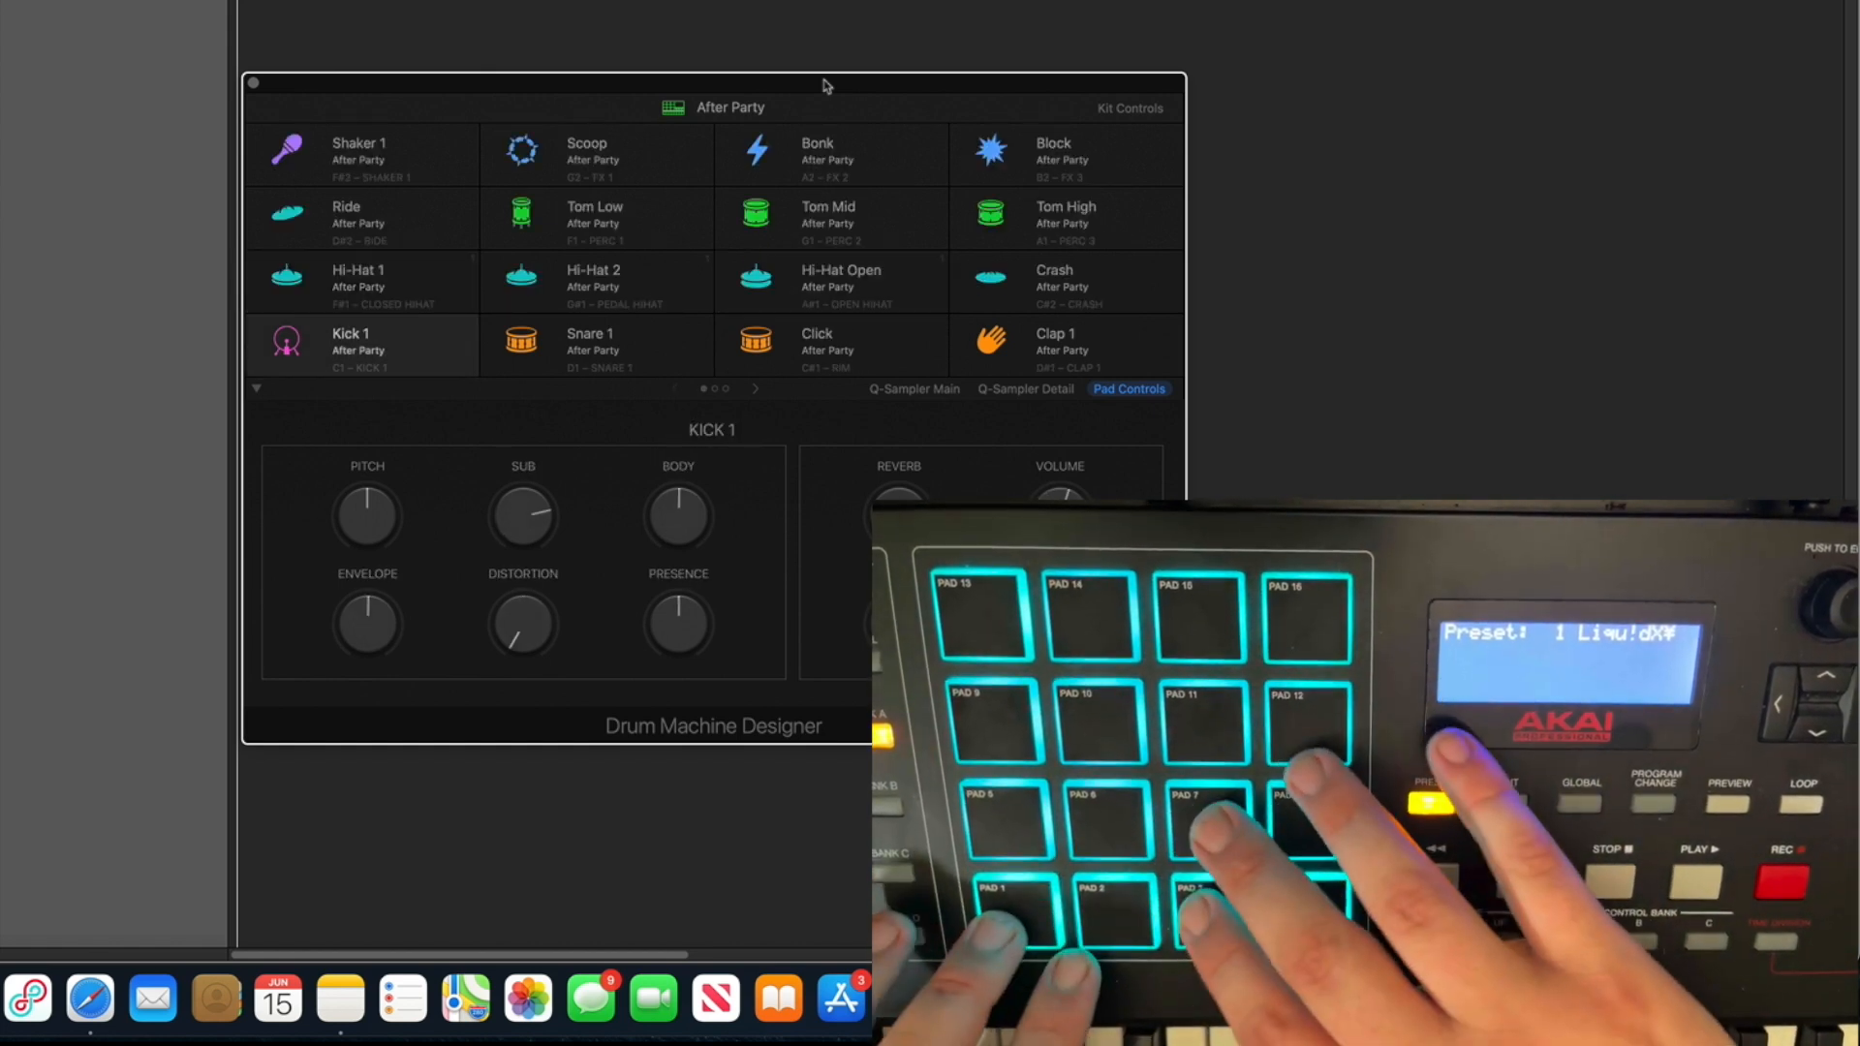
left_click(999, 910)
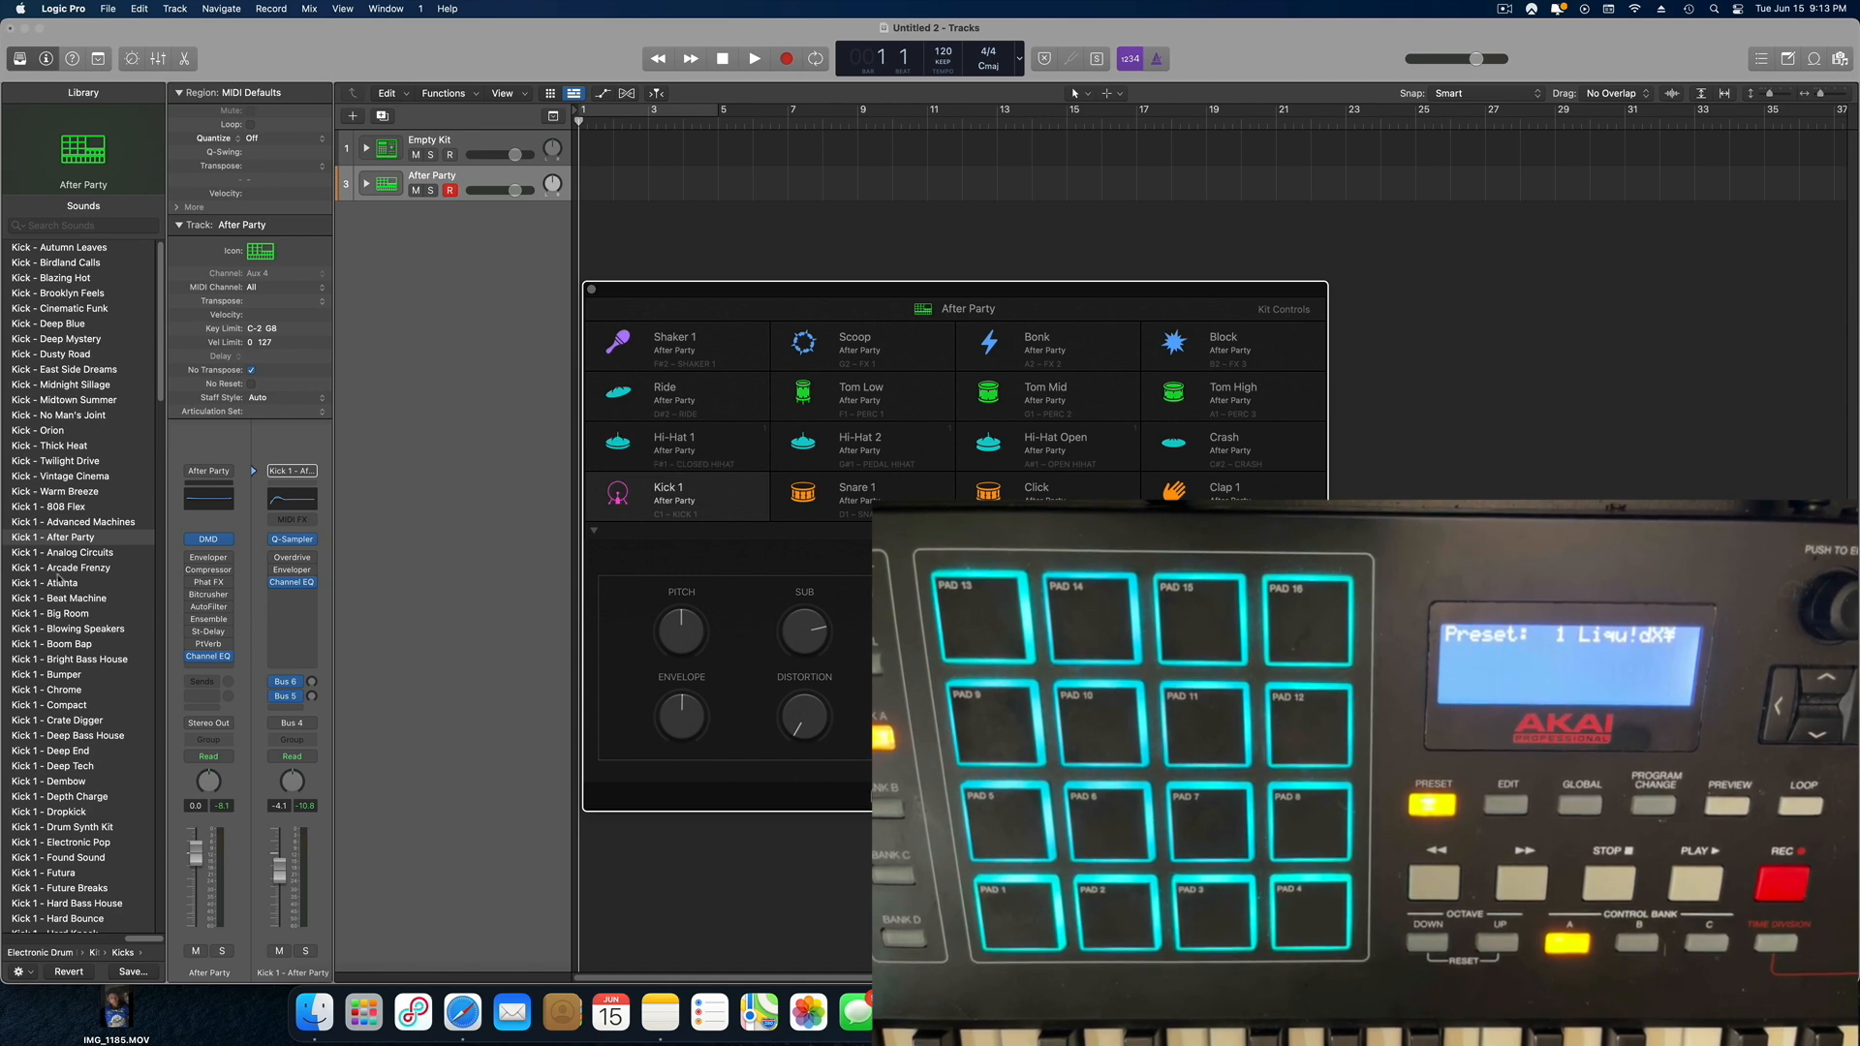
Step: Scroll down the Library's Kick sounds list
scroll("down", 3)
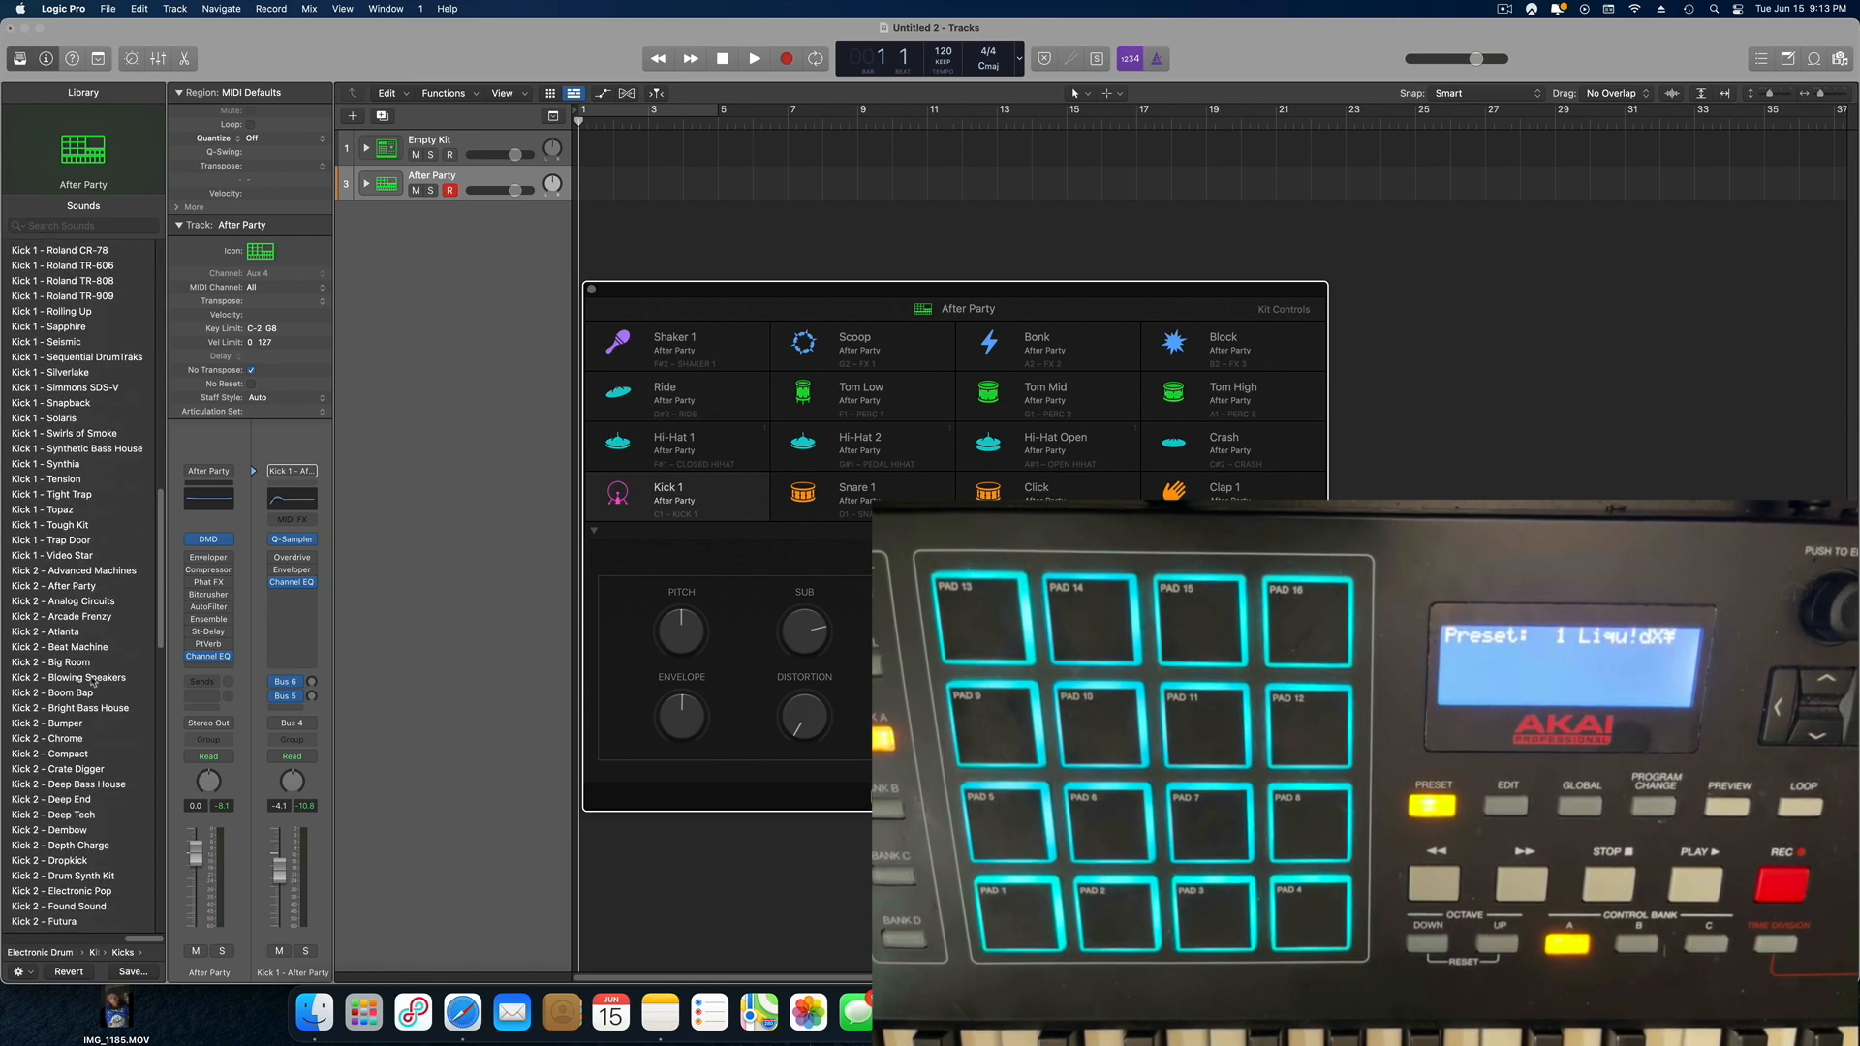
scroll("down", 3)
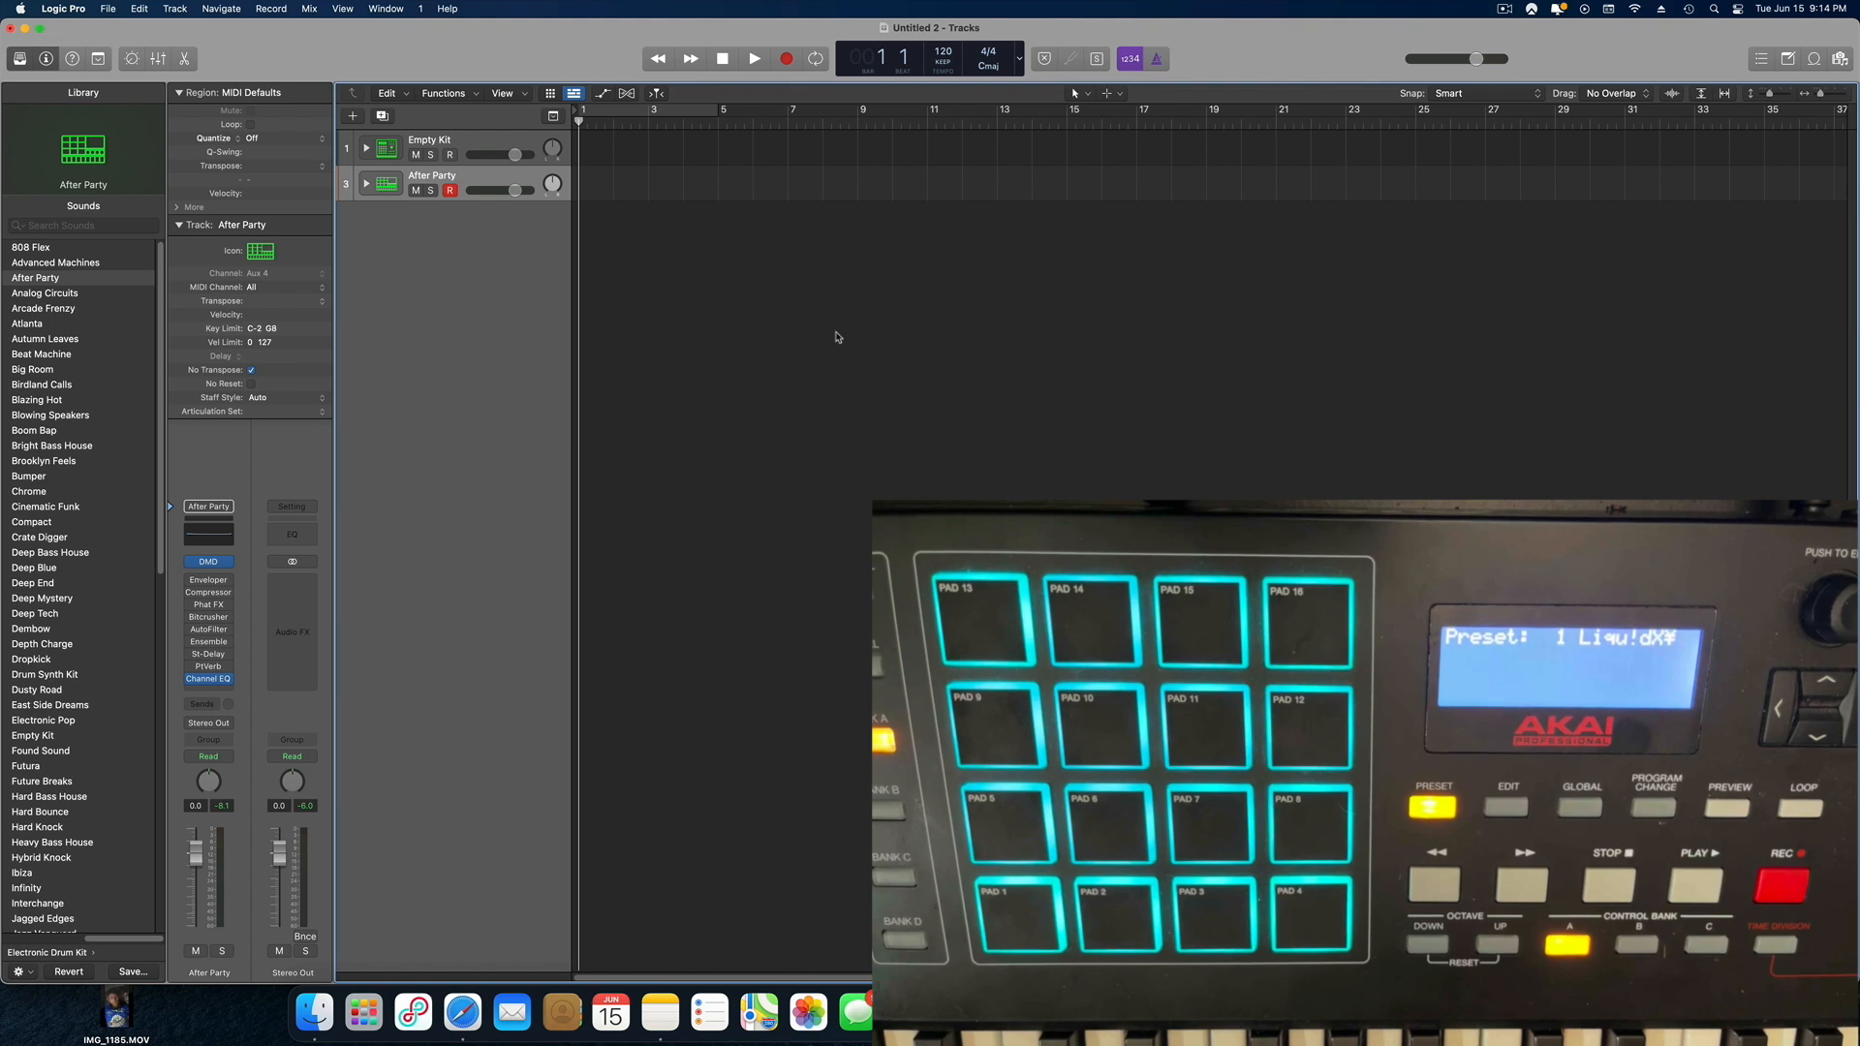
mouse_move(910, 403)
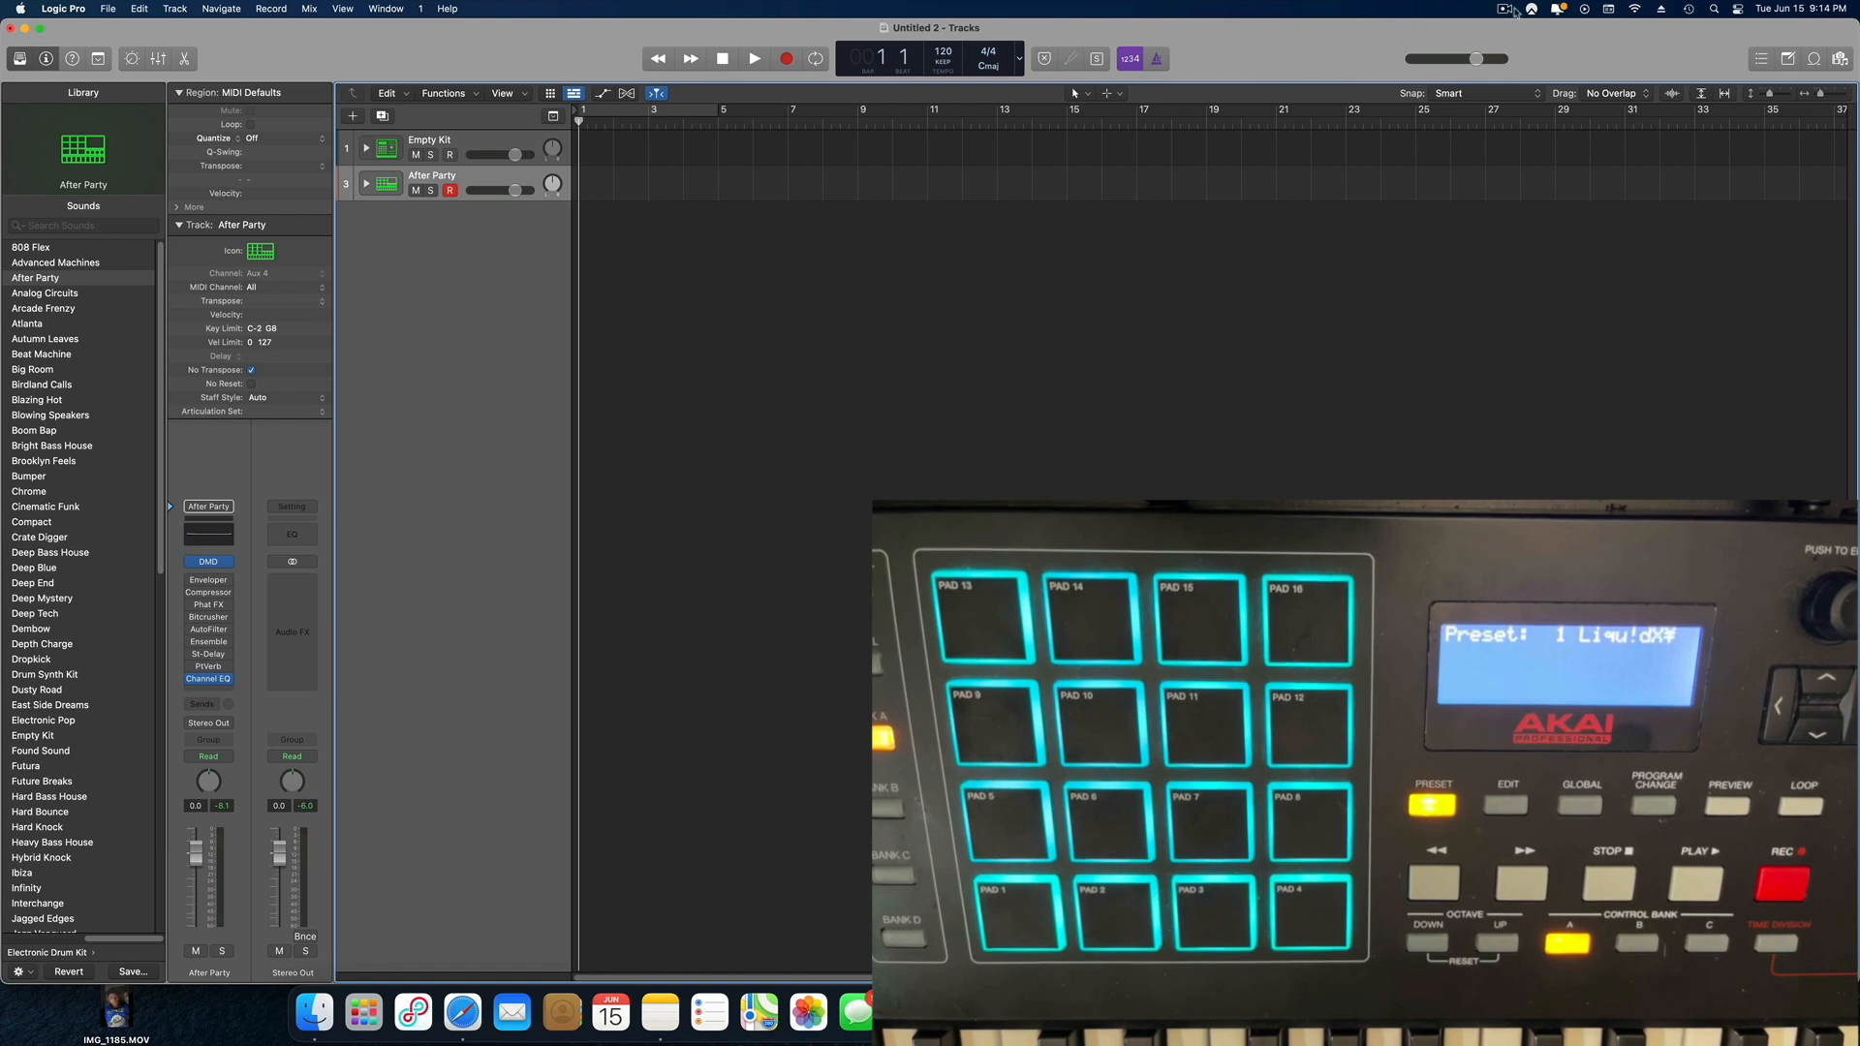
left_click(1503, 8)
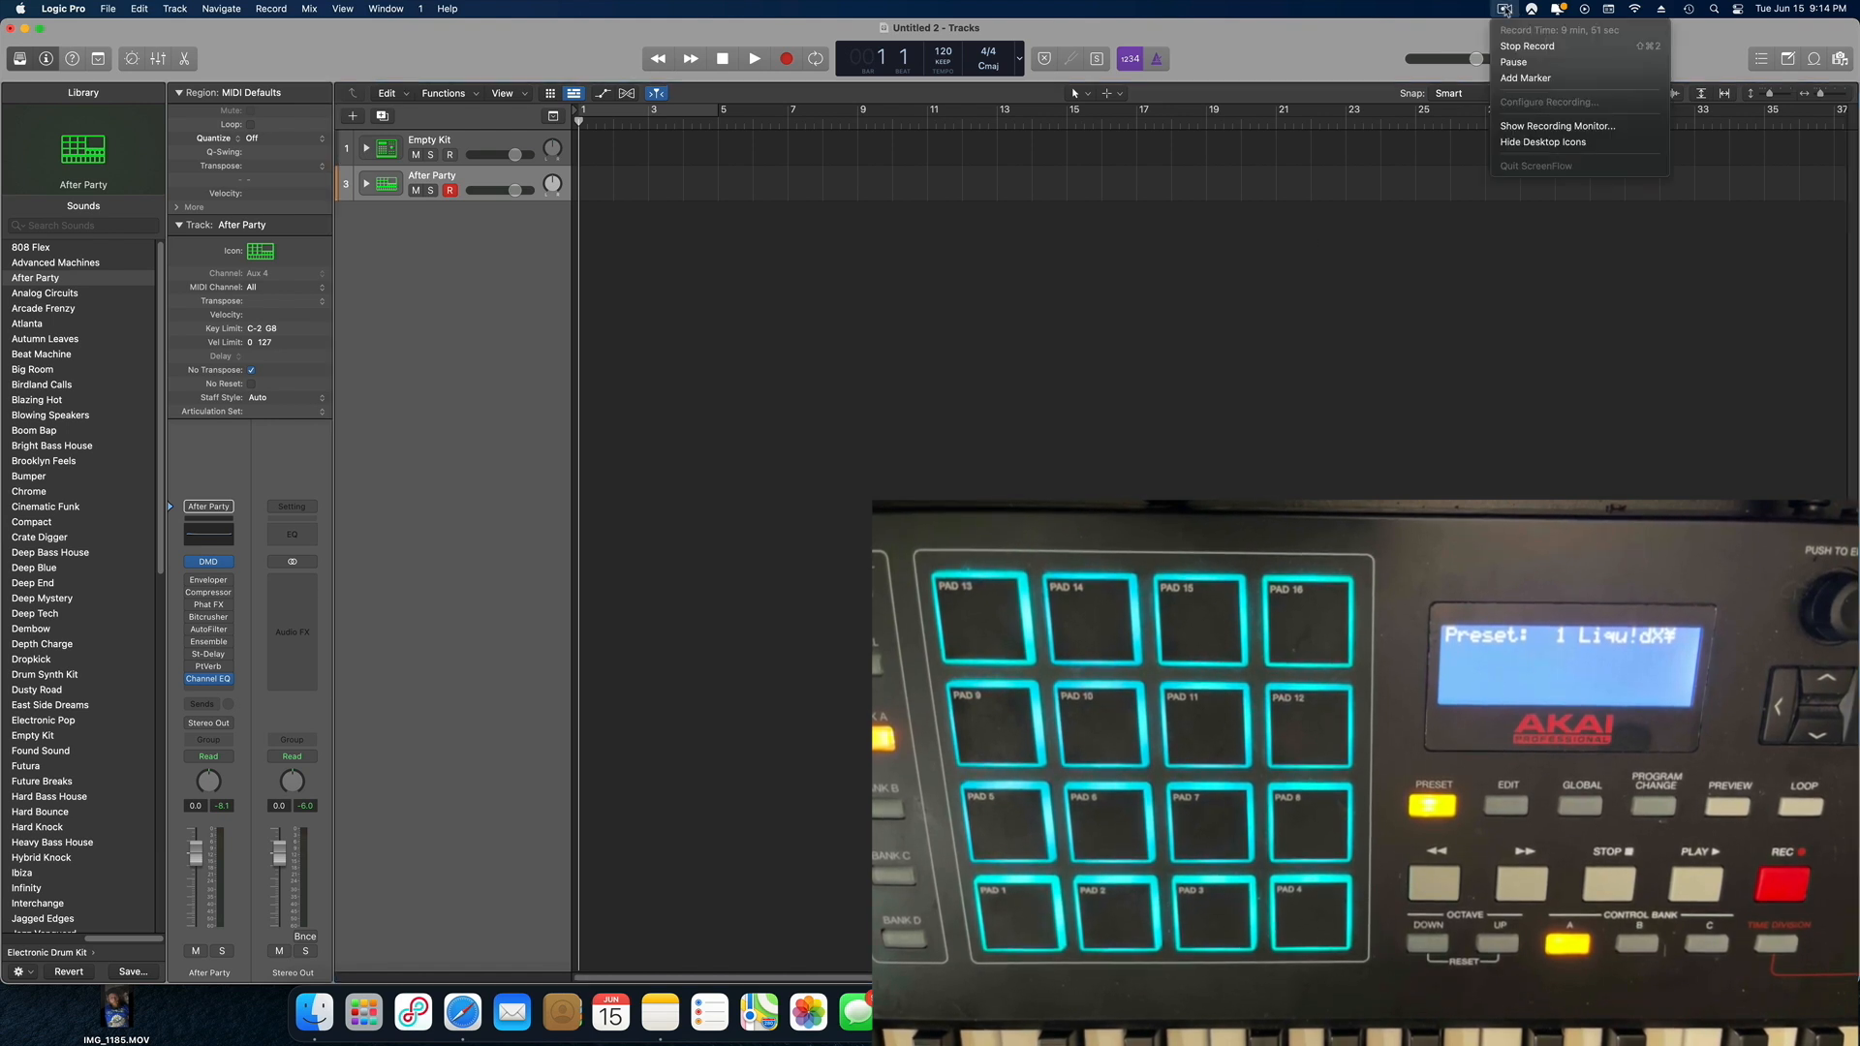
mouse_move(1530, 47)
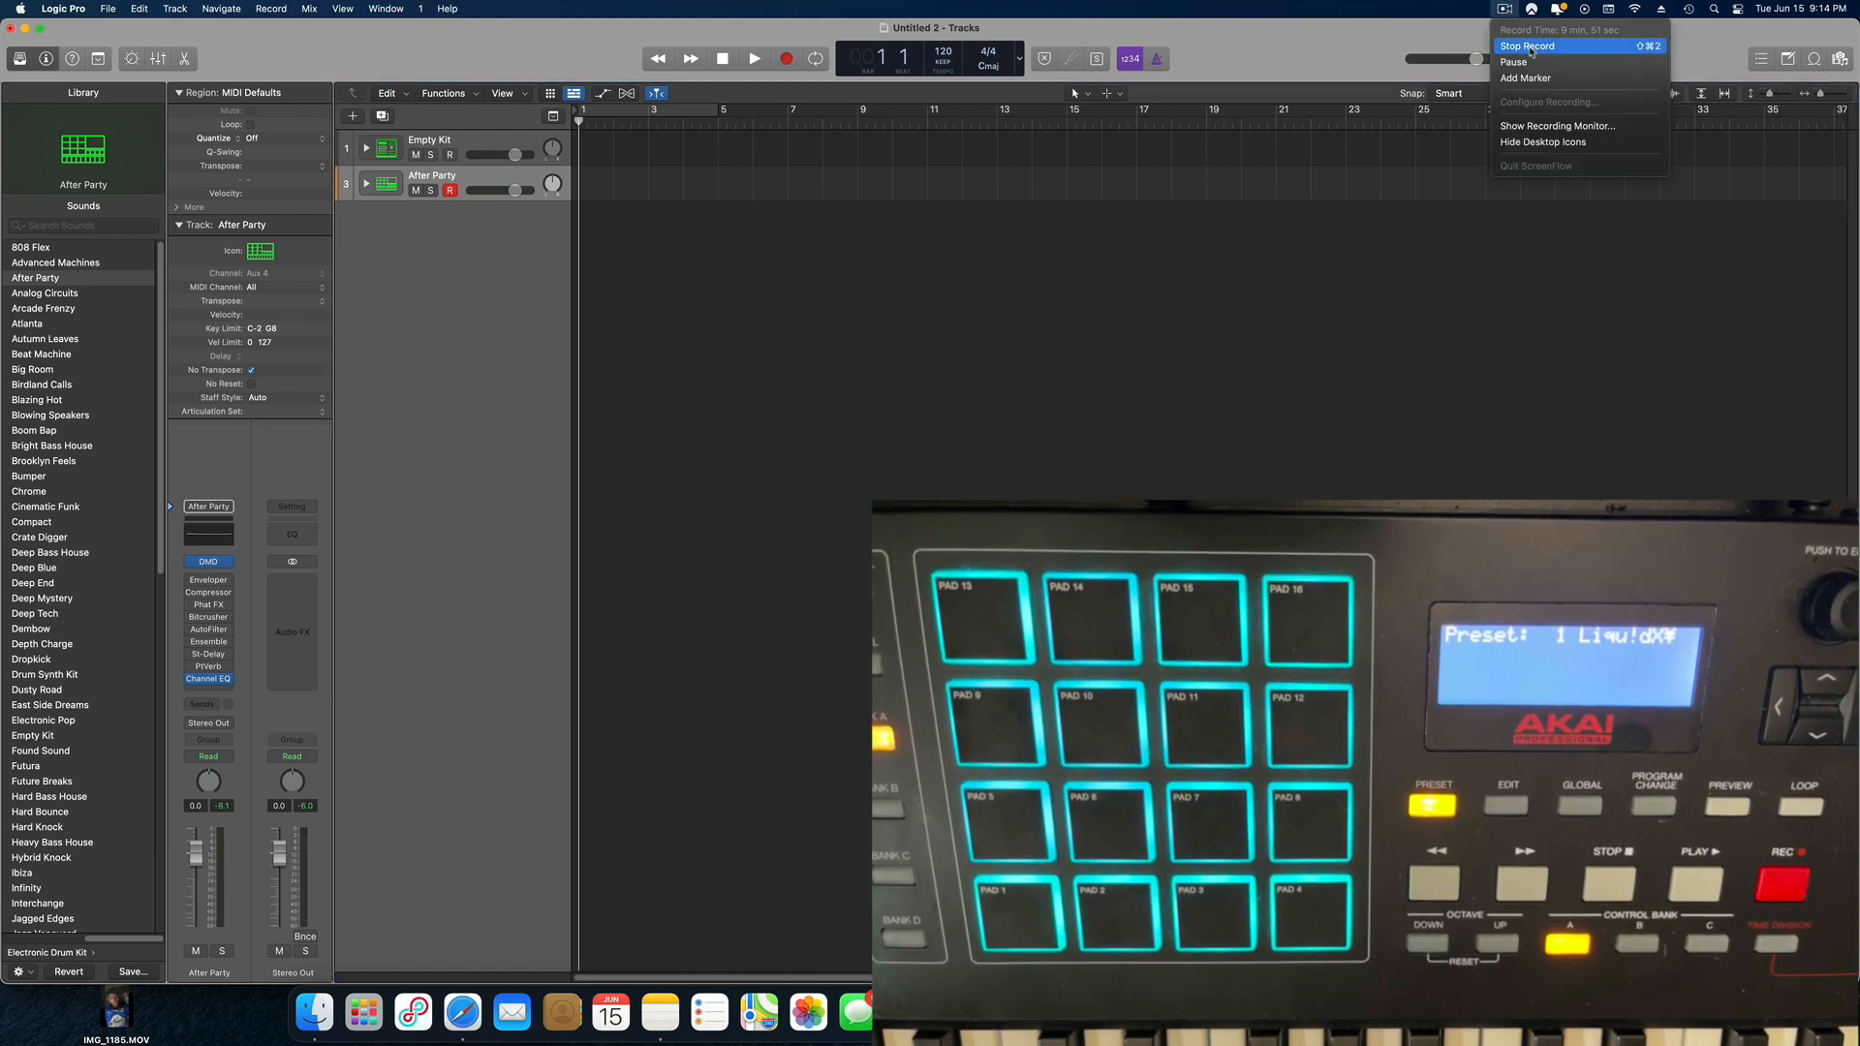